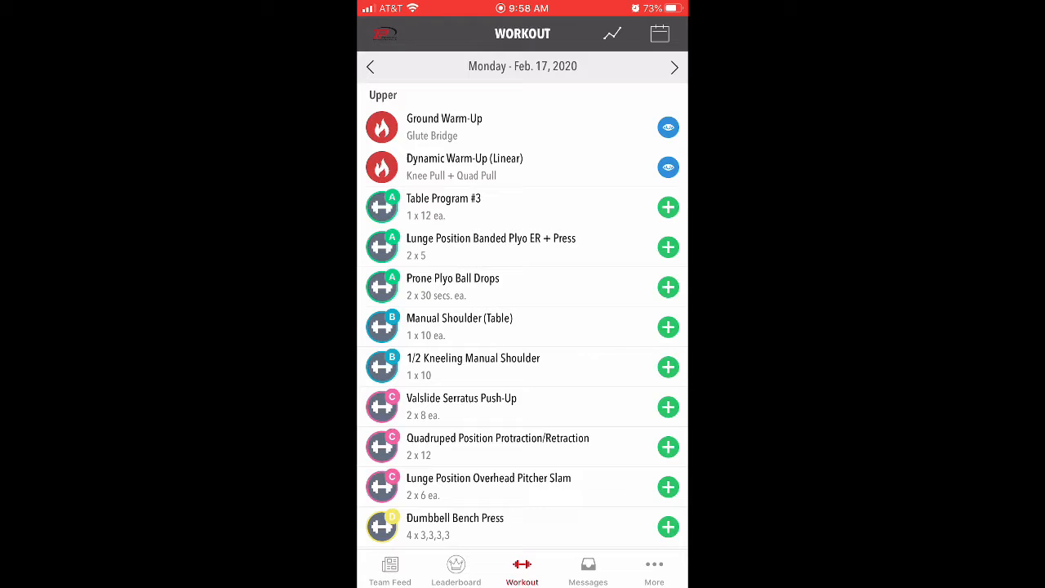
Look through the Team Feed posts and the team Leaderboard rankings.
scroll(down, 3)
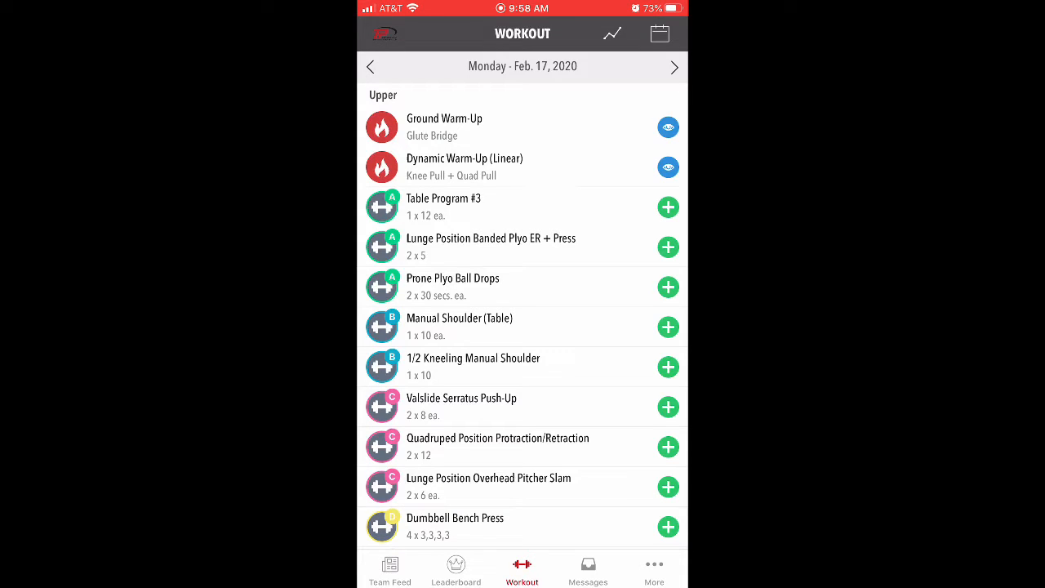
click(388, 567)
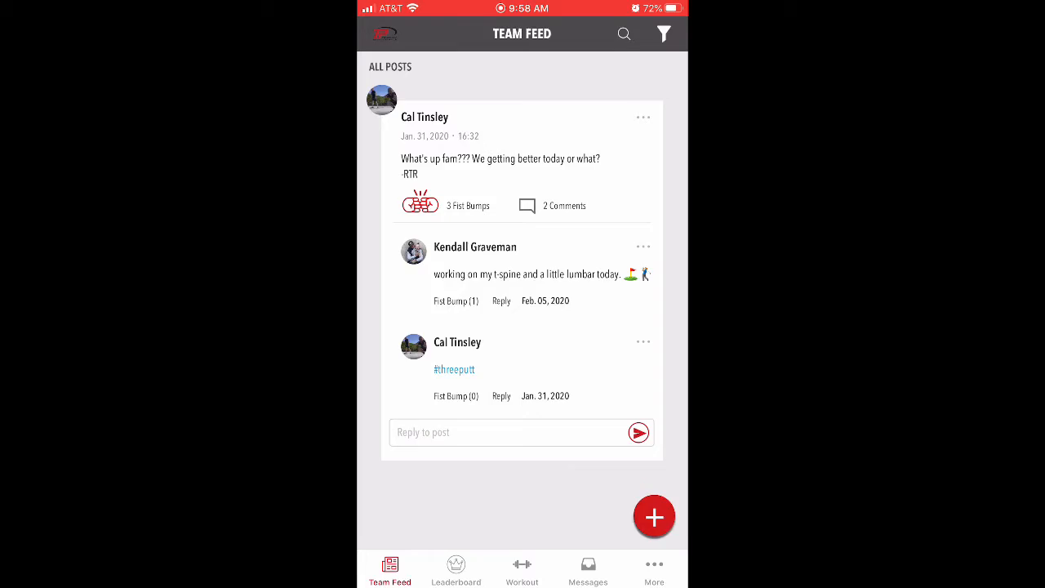
click(456, 569)
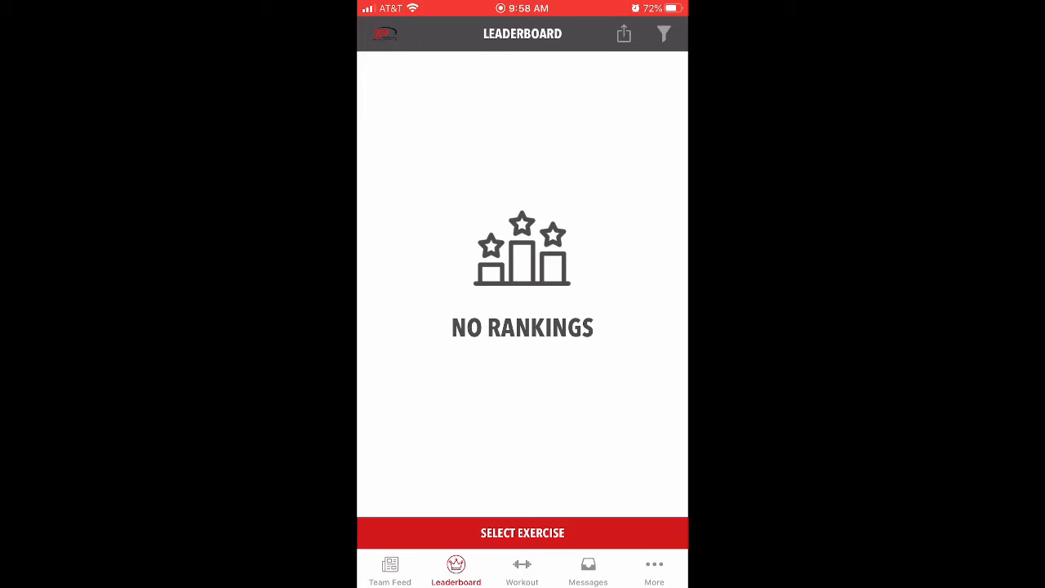
Check the day's Workout and team Messages, then land on the More settings page.
click(521, 566)
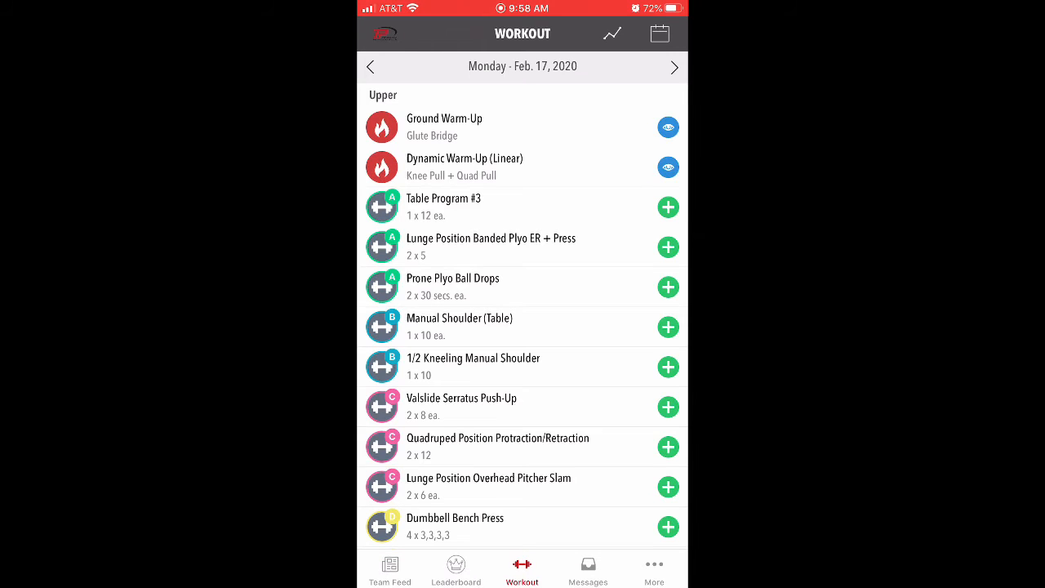
click(587, 568)
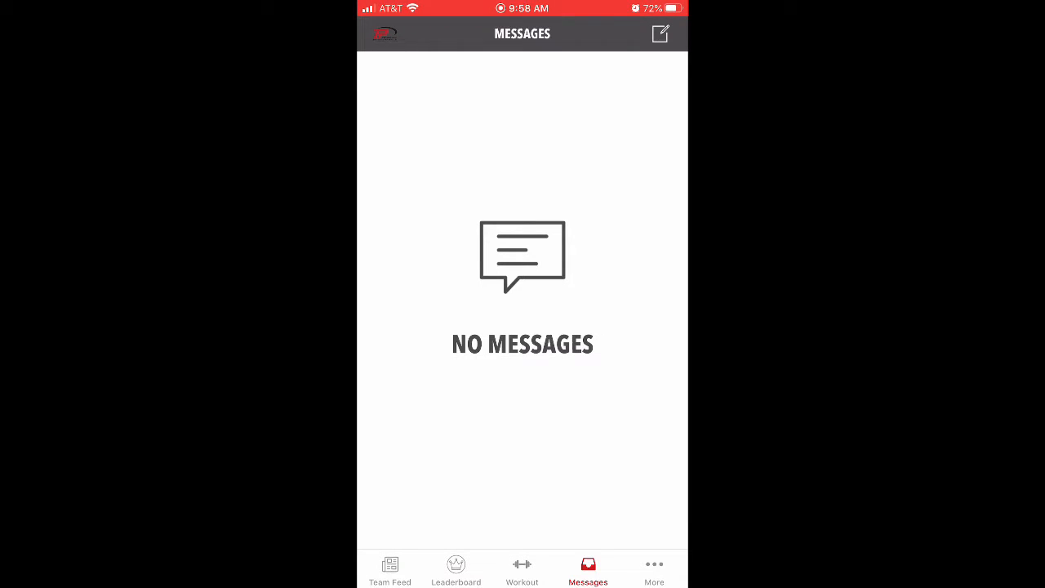
click(654, 566)
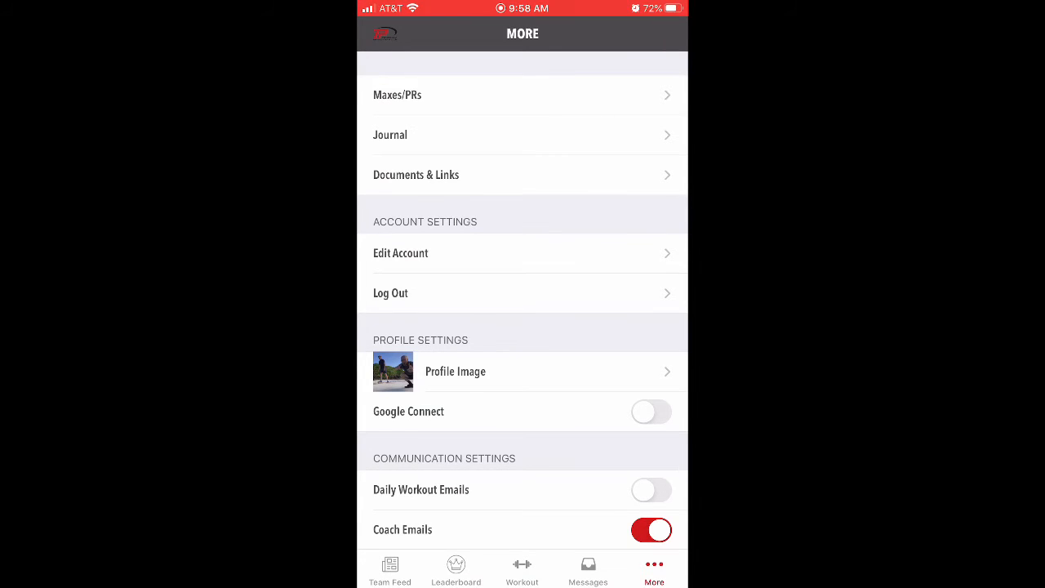
Start a new max entry for Barbell Back Squat from the Maxes/PRs list.
click(397, 94)
text(Ba)
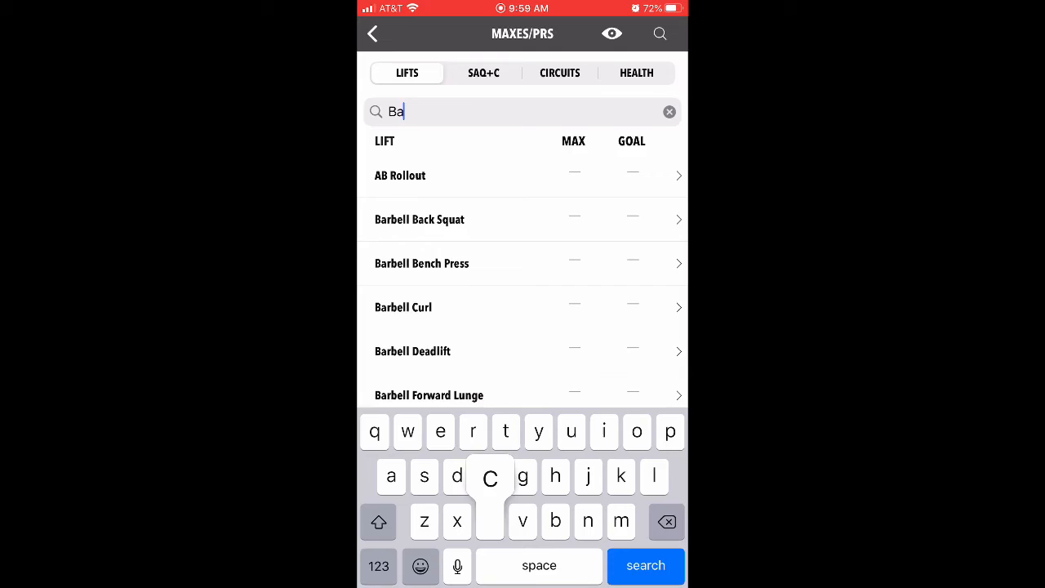
click(420, 219)
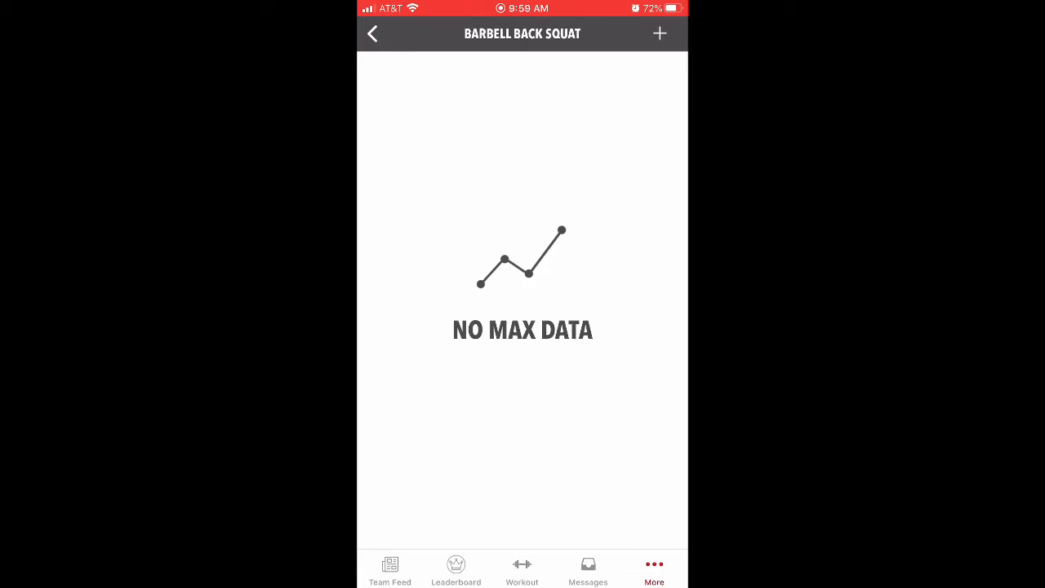
click(658, 34)
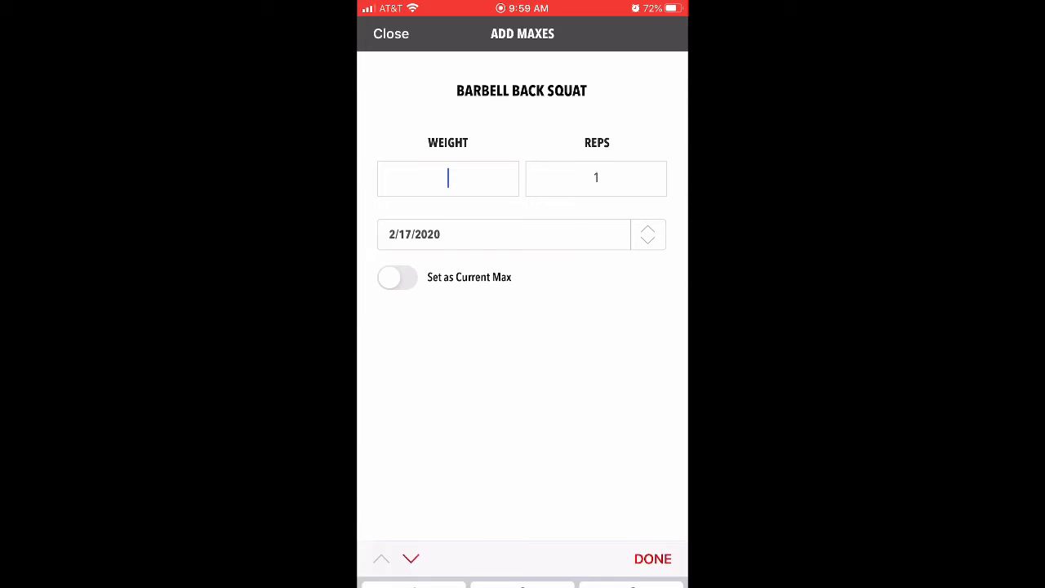
text(315)
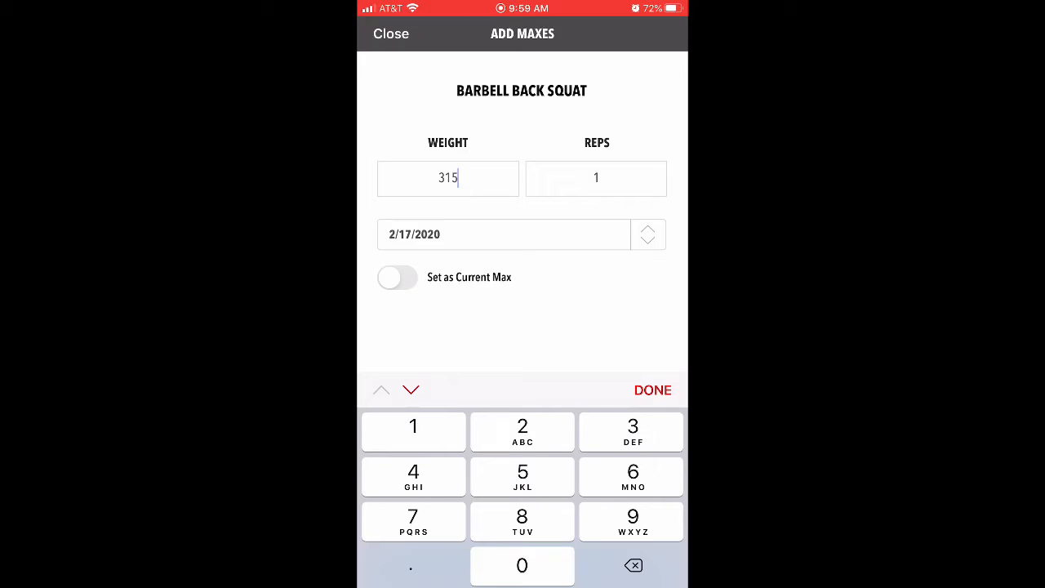
Submit the squat weight as the current max and return to the lifts list.
click(397, 277)
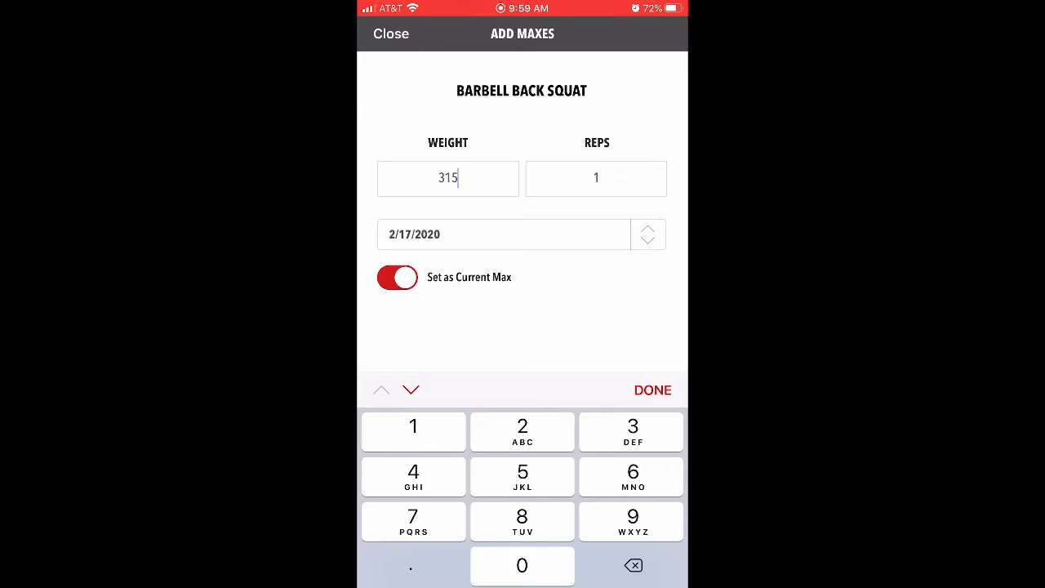
click(651, 390)
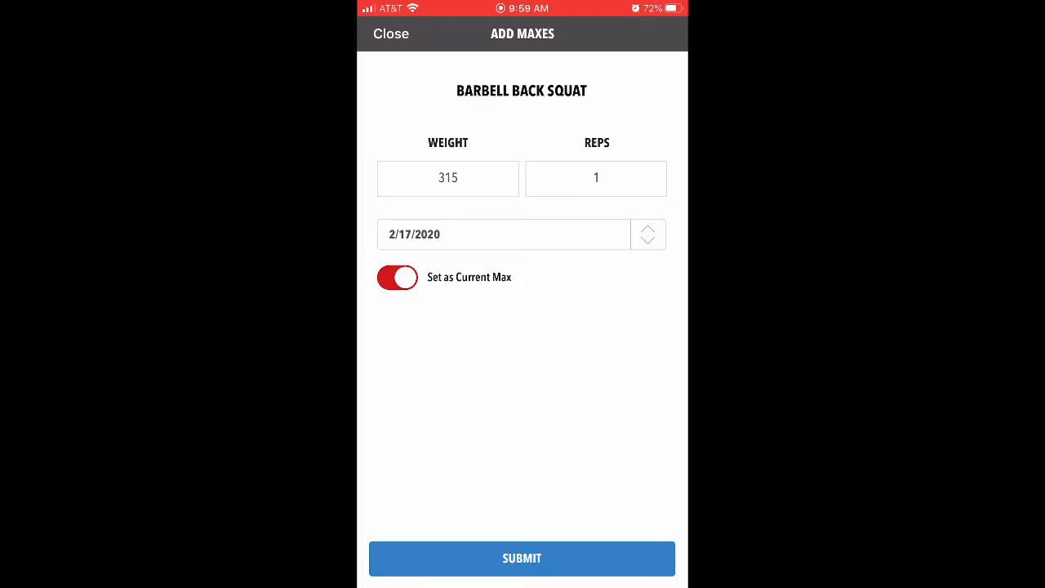
click(389, 35)
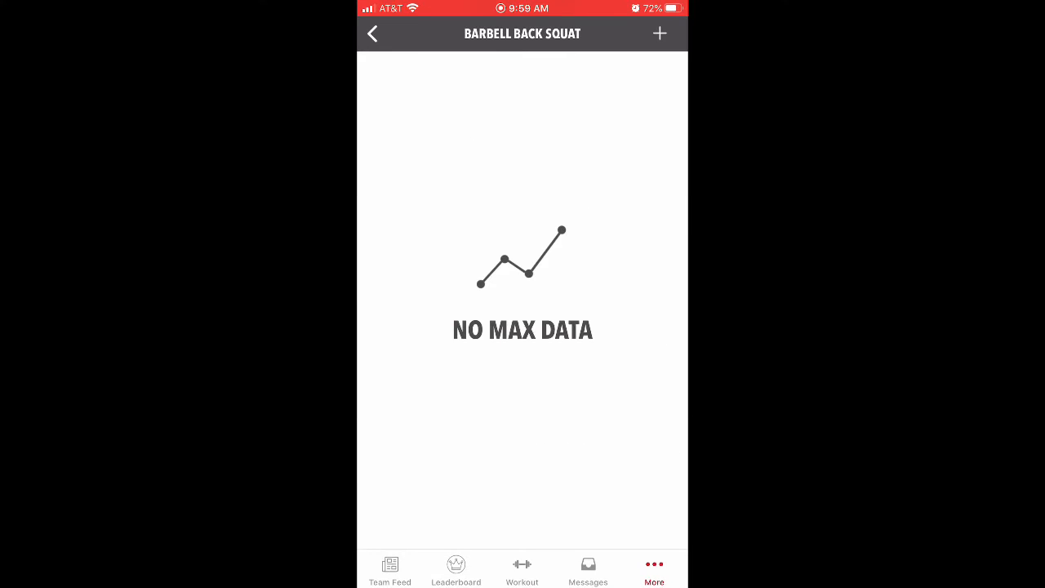
click(395, 33)
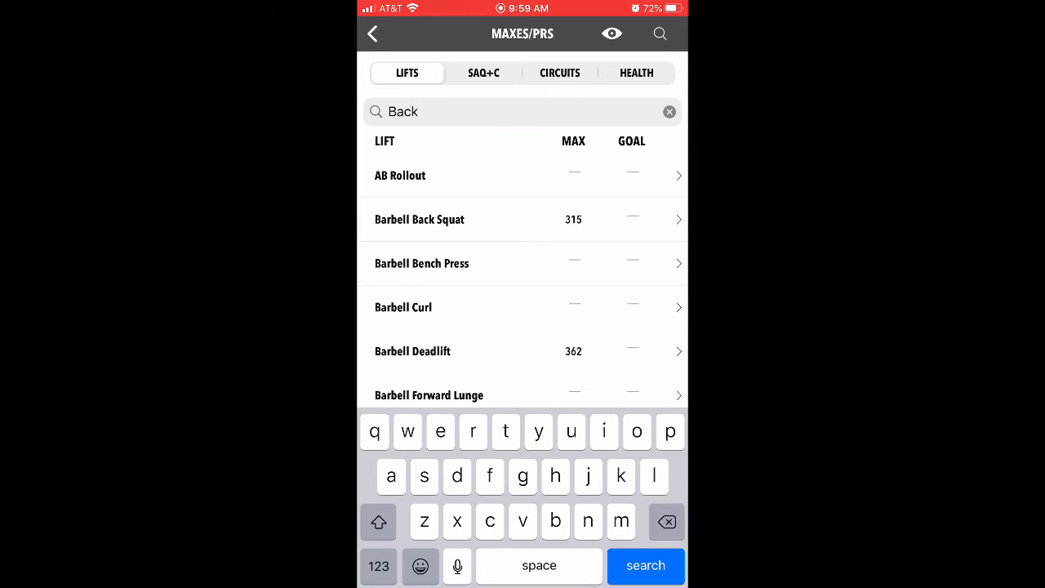
Find Barbell Bench Press by searching 'Bench' and enter a new max of 225.
text(Bench)
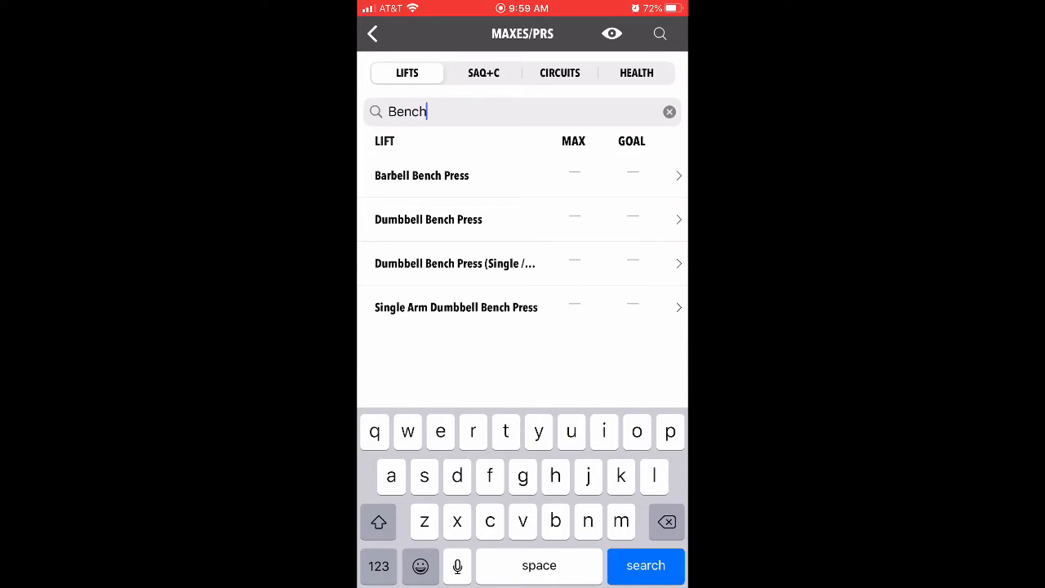
click(421, 176)
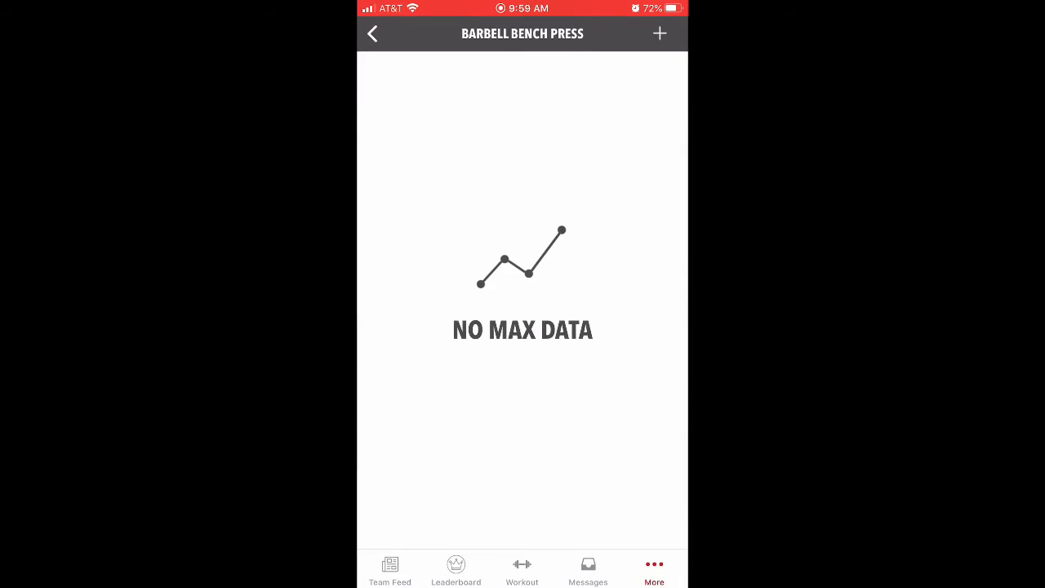
click(658, 34)
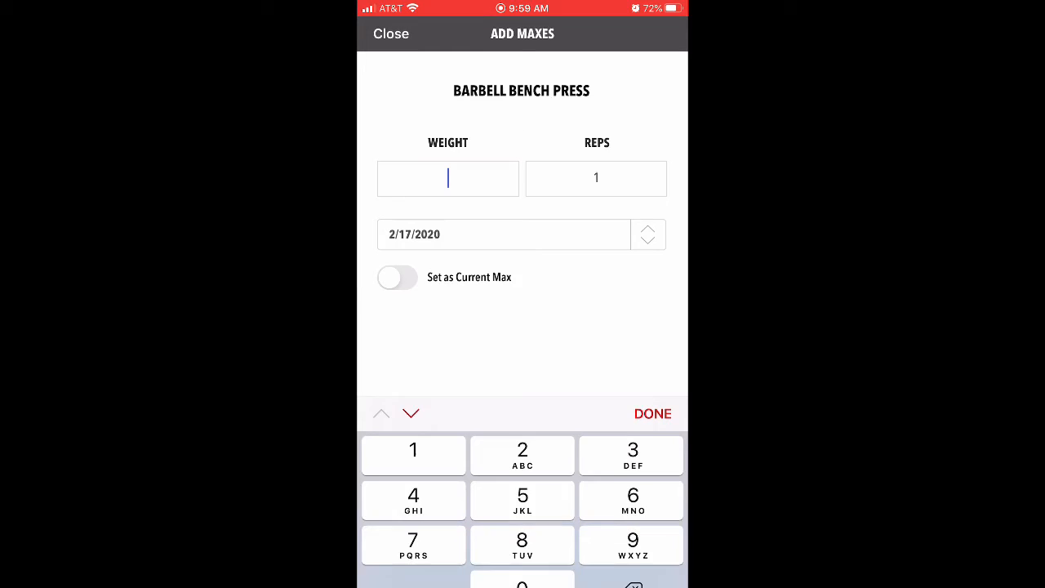
text(225)
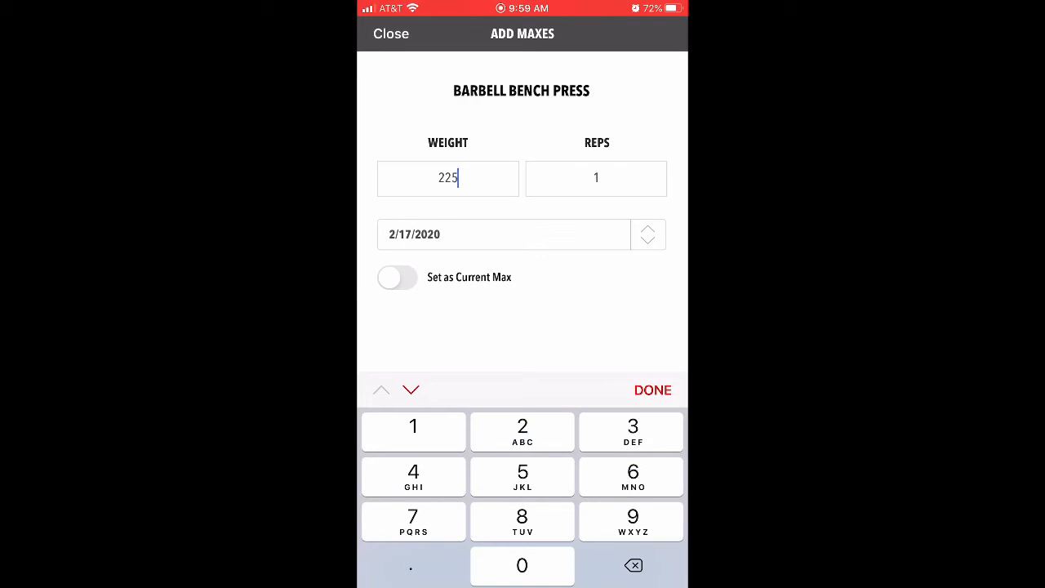
Mark 225 as the current bench press max, submit it and refresh the history.
click(397, 276)
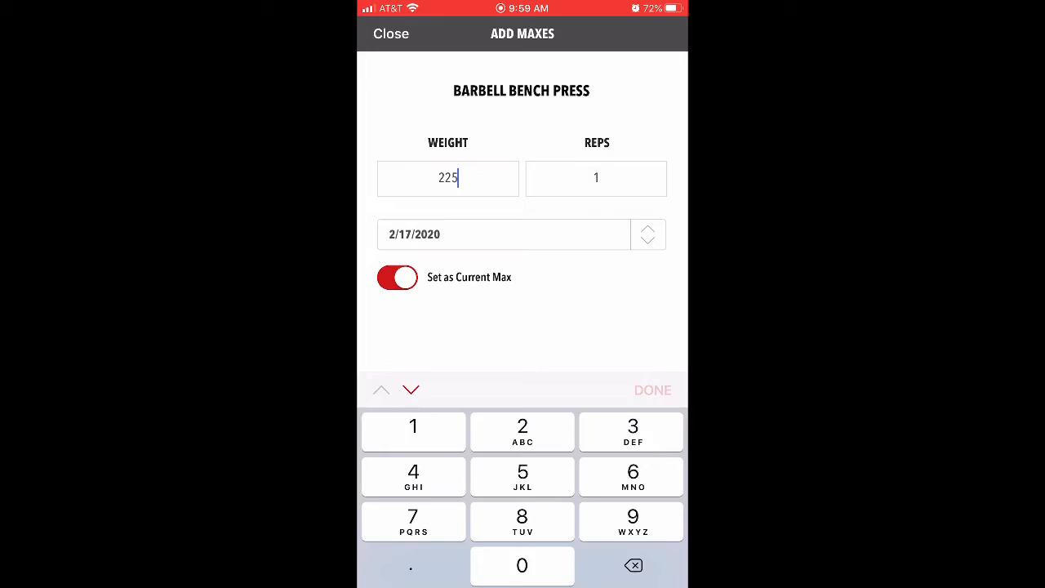
click(651, 390)
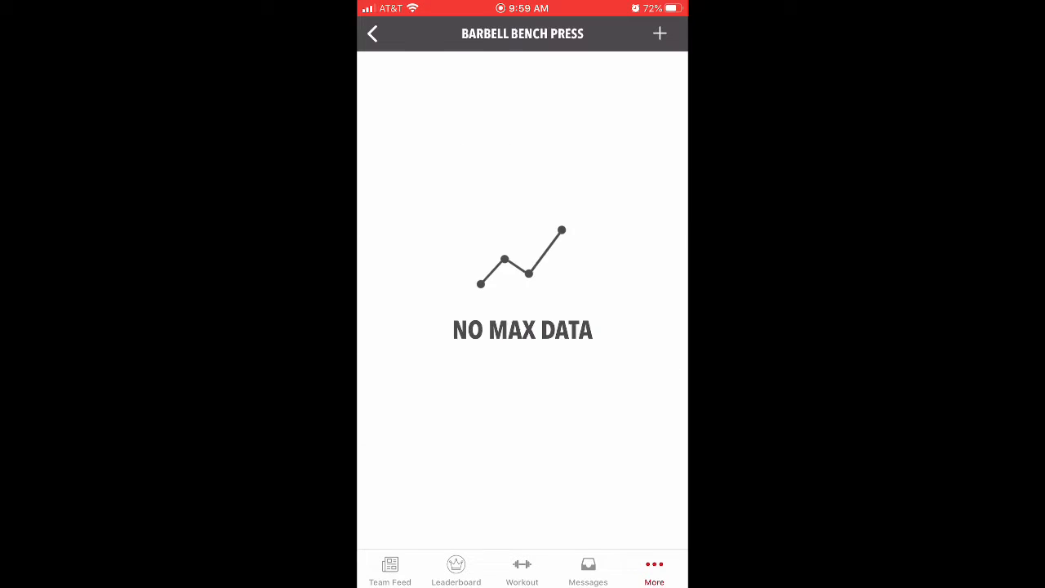
click(658, 34)
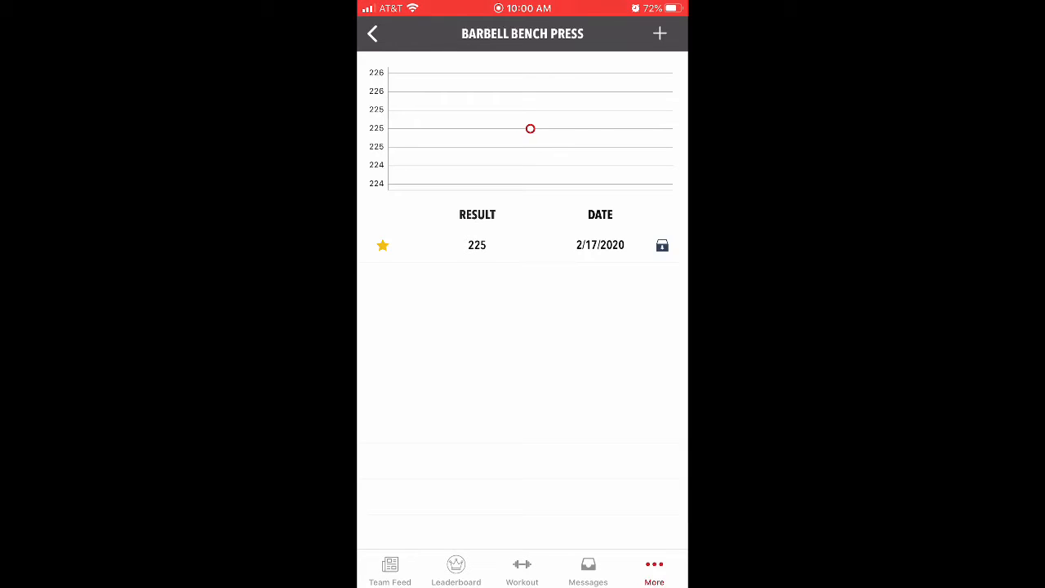
Browse the More page's communication settings and return to the Monday Upper workout list.
click(373, 33)
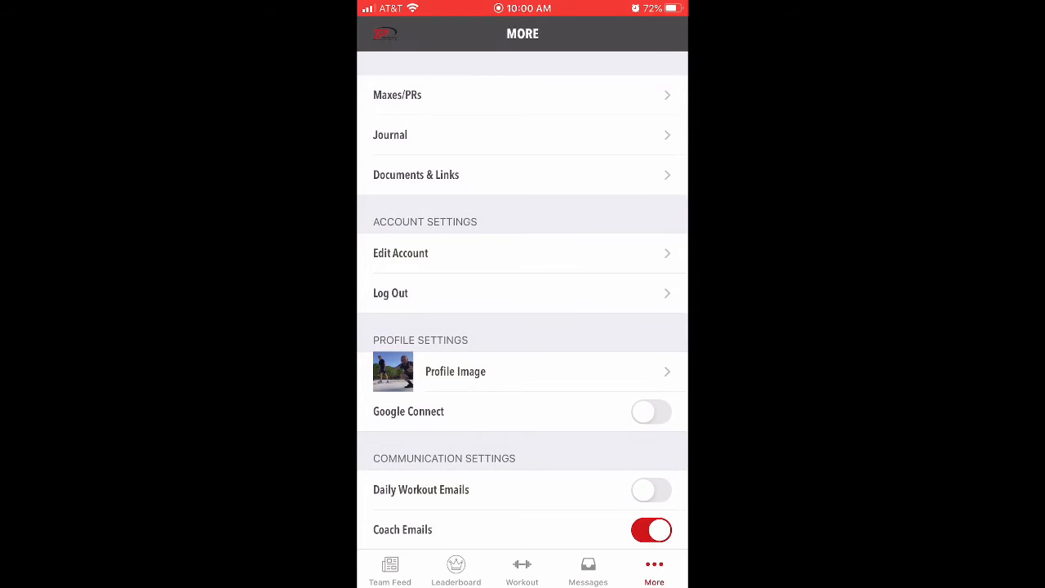
scroll(down, 3)
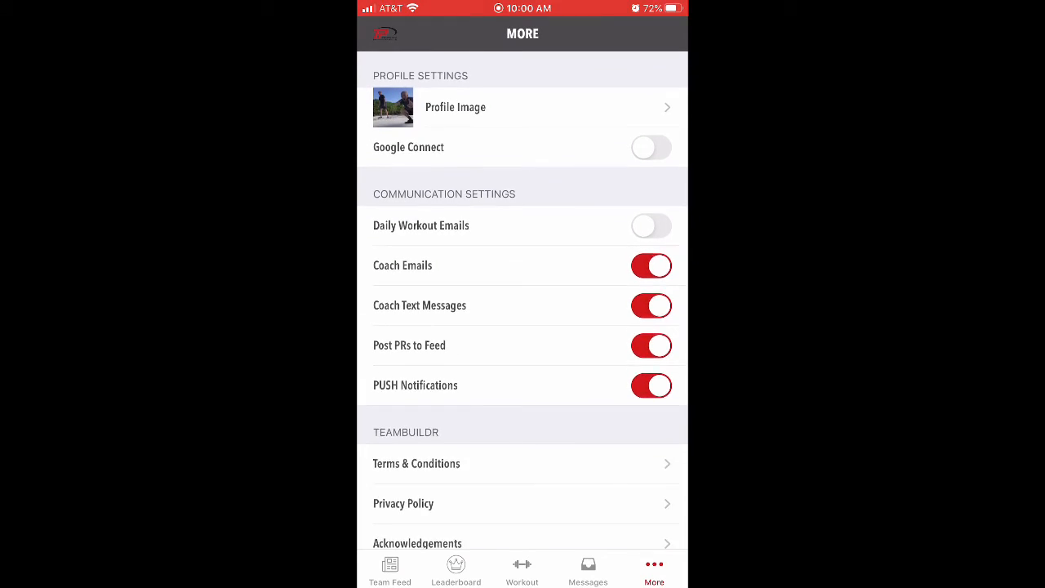
scroll(down, 3)
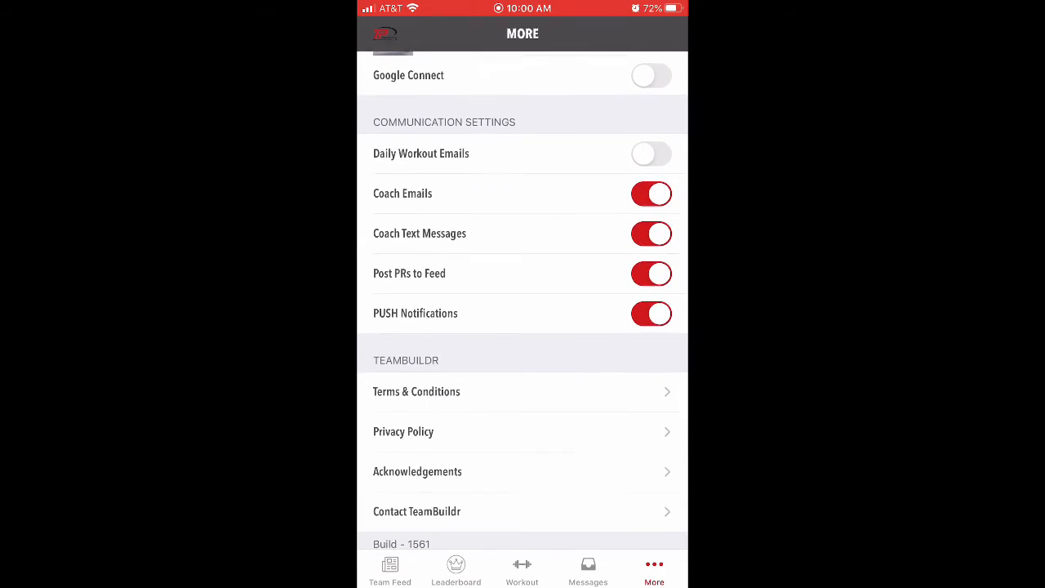
scroll(up, 3)
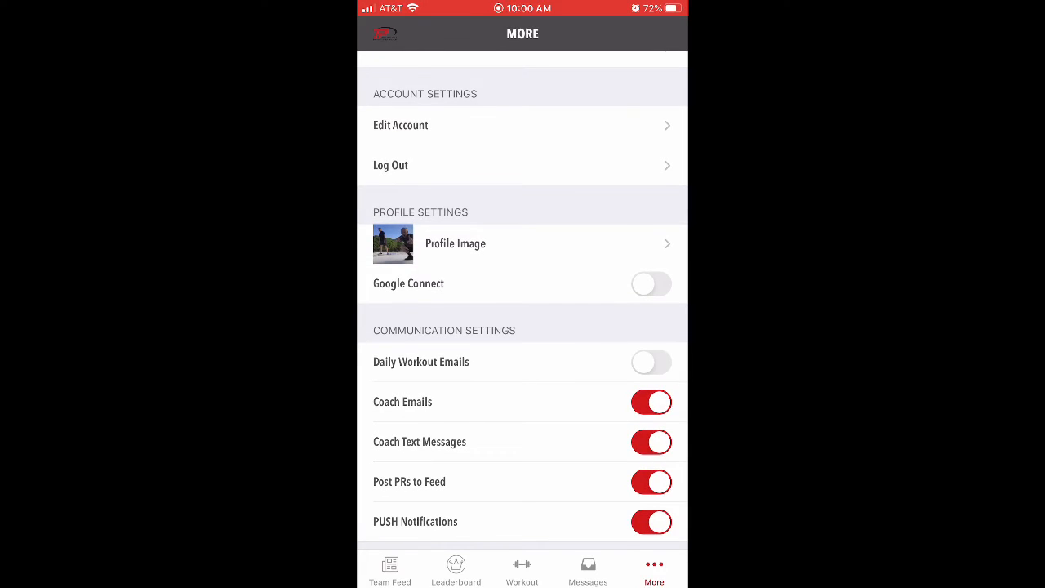
click(522, 568)
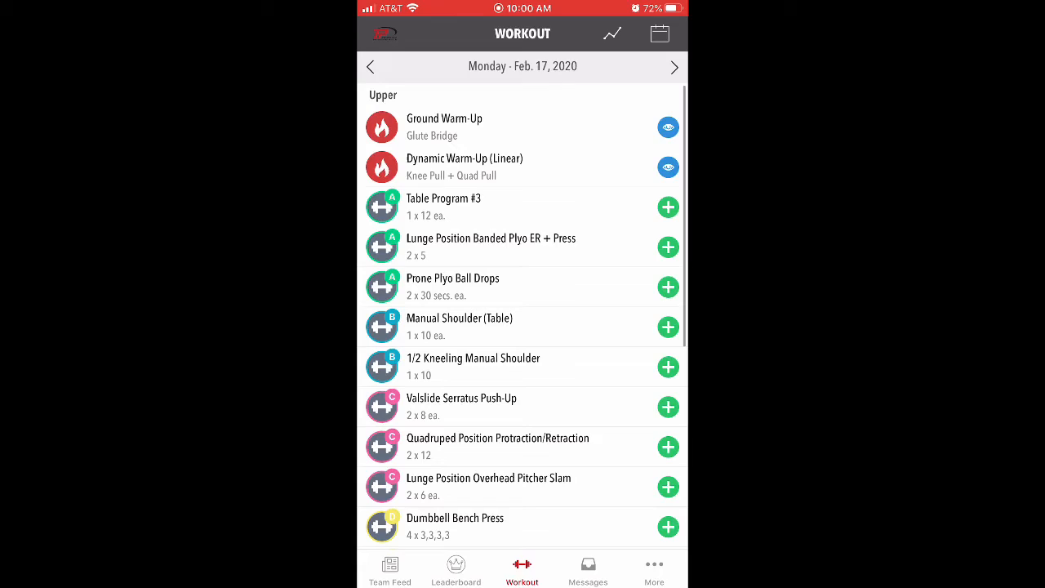
View the Dynamic Warm-Up (Linear) drills and bring up the Table Program #3 logging card.
click(668, 127)
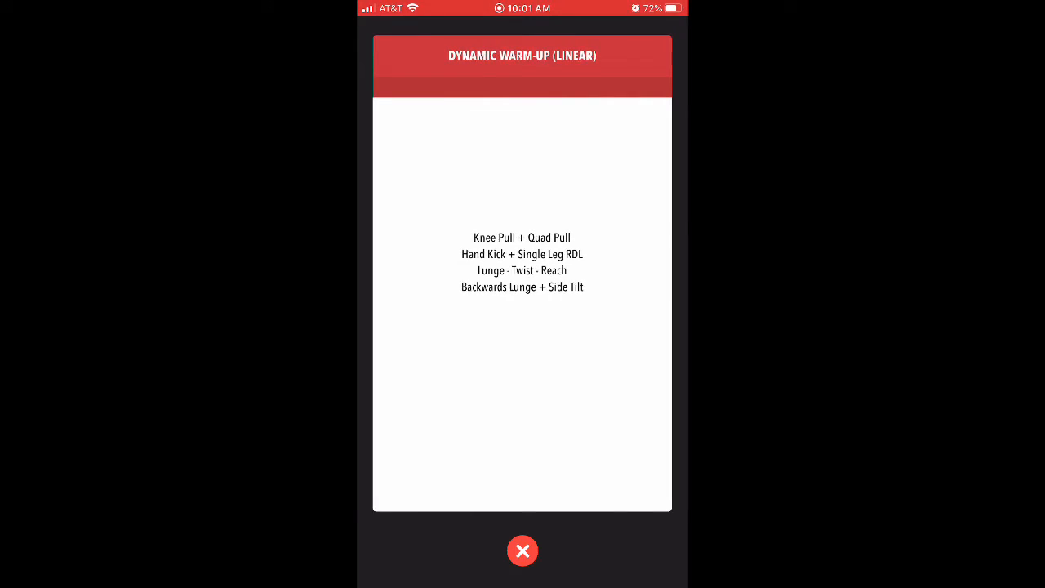
click(522, 551)
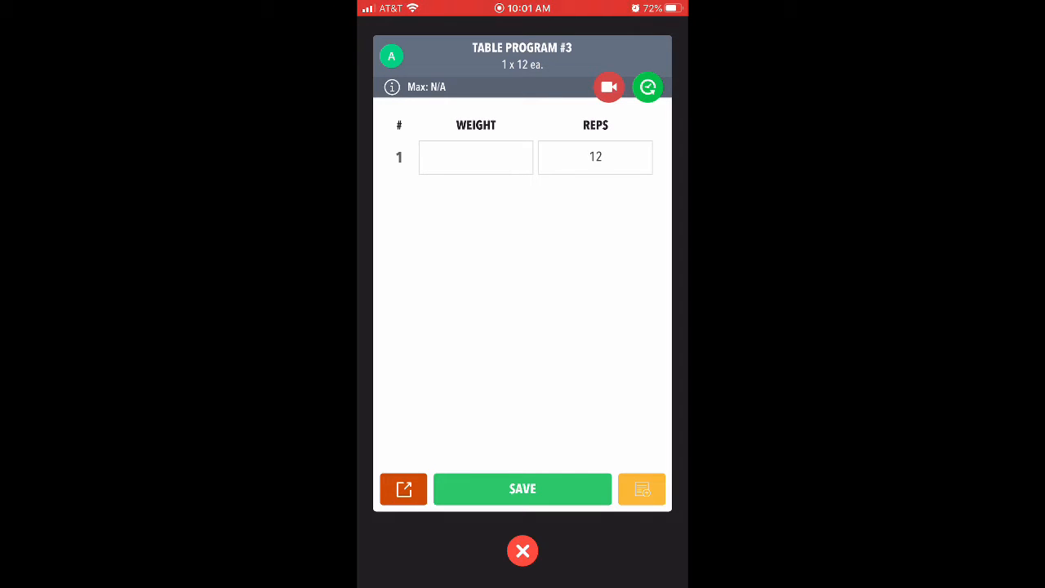
Watch and close the Table Program #3 demo video, then start the Prone Plyo Ball Drops demo.
click(609, 87)
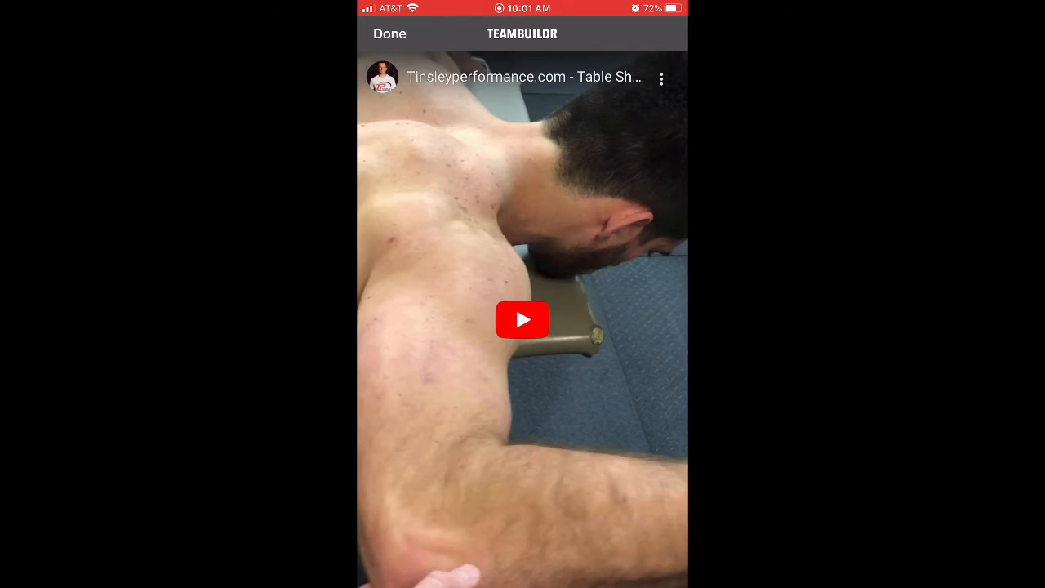
click(523, 319)
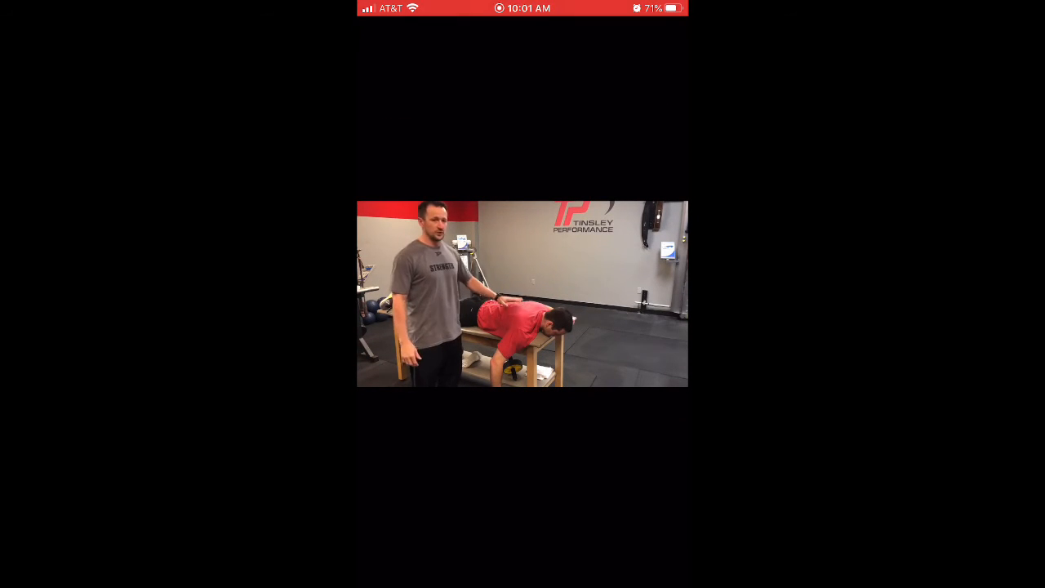
click(523, 294)
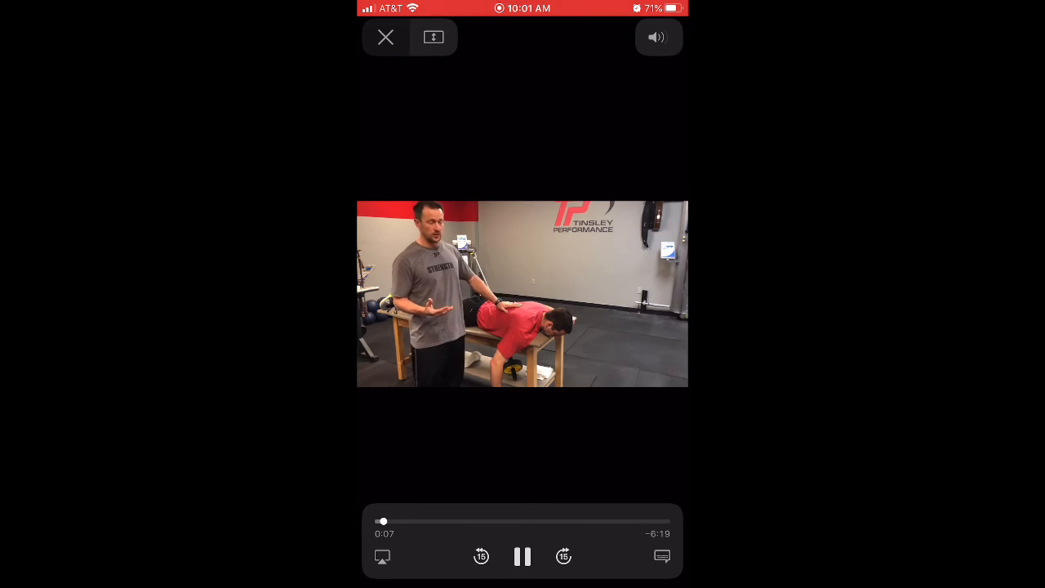
click(385, 36)
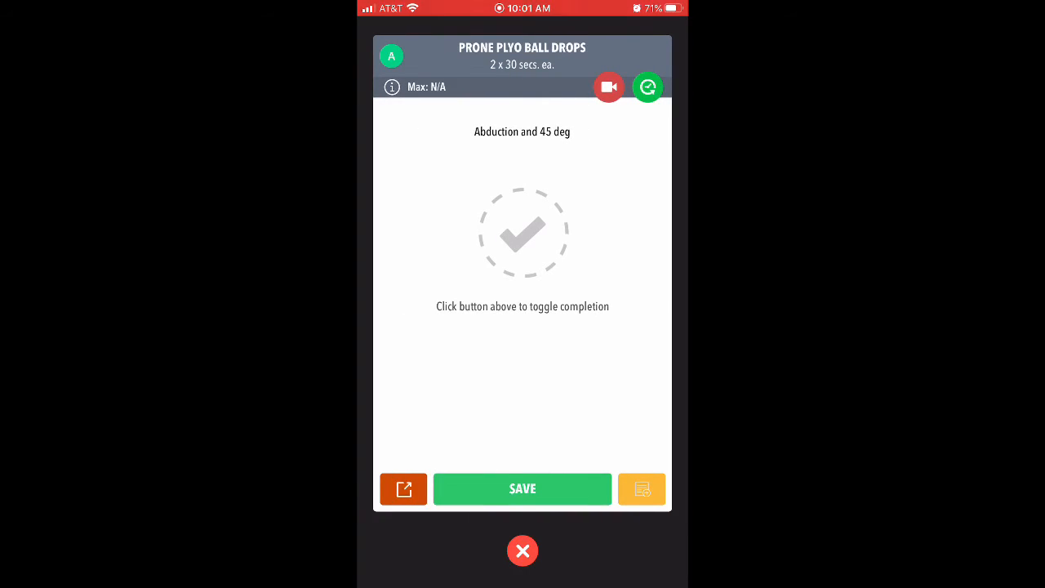
click(608, 88)
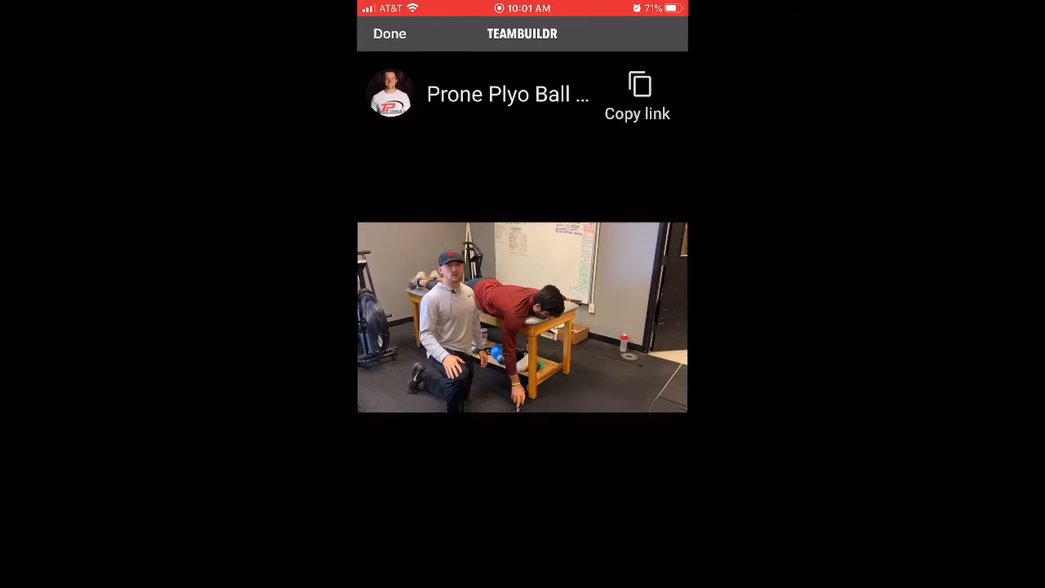
Close the Prone Plyo Ball Drops demo video.
click(522, 318)
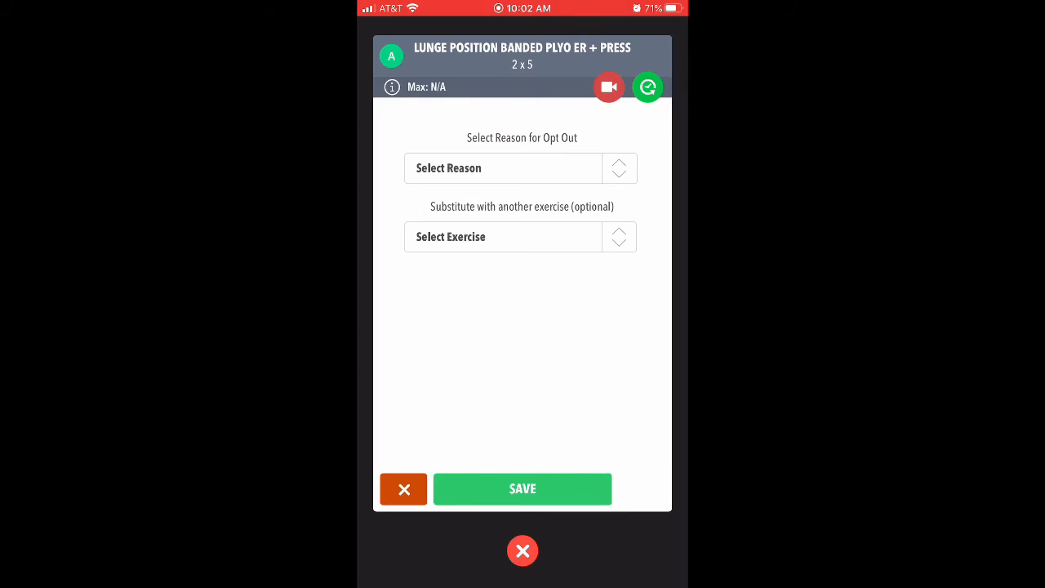
Choose opt-out reason Other (add reason) and browse the substitute exercise list toward 3-Way Shoulder.
click(503, 168)
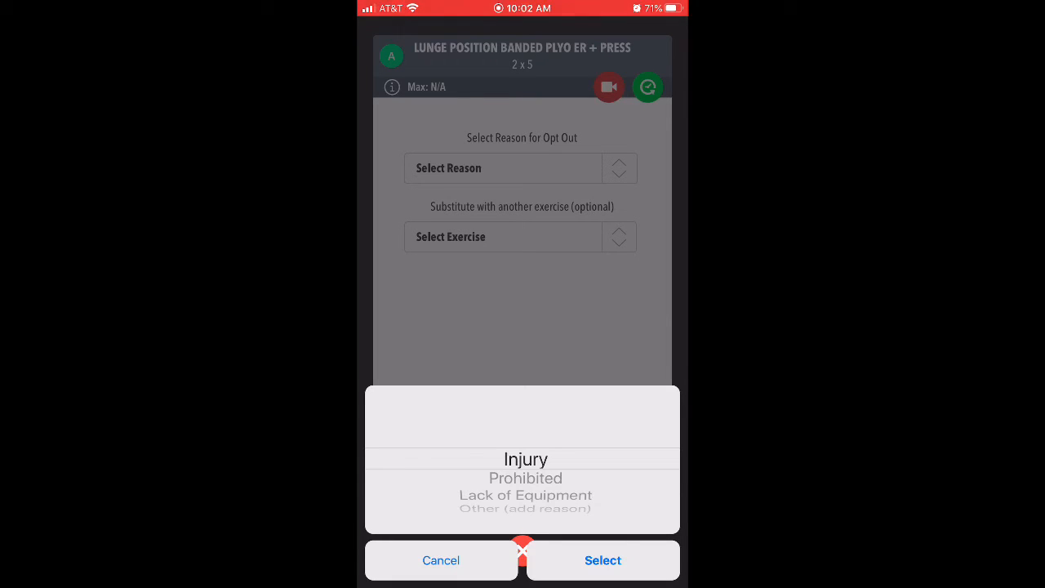
scroll(down, 3)
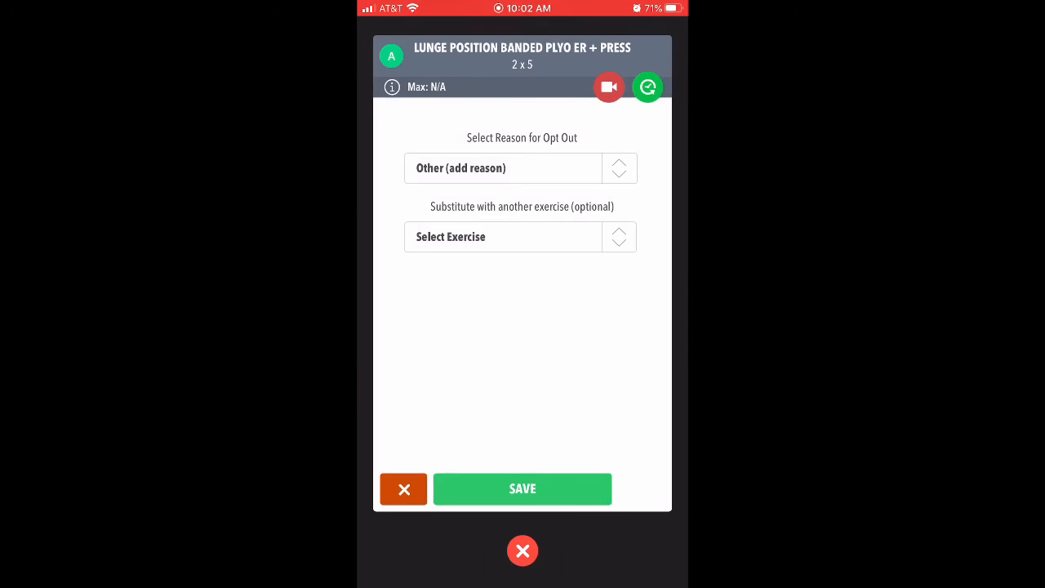
click(503, 237)
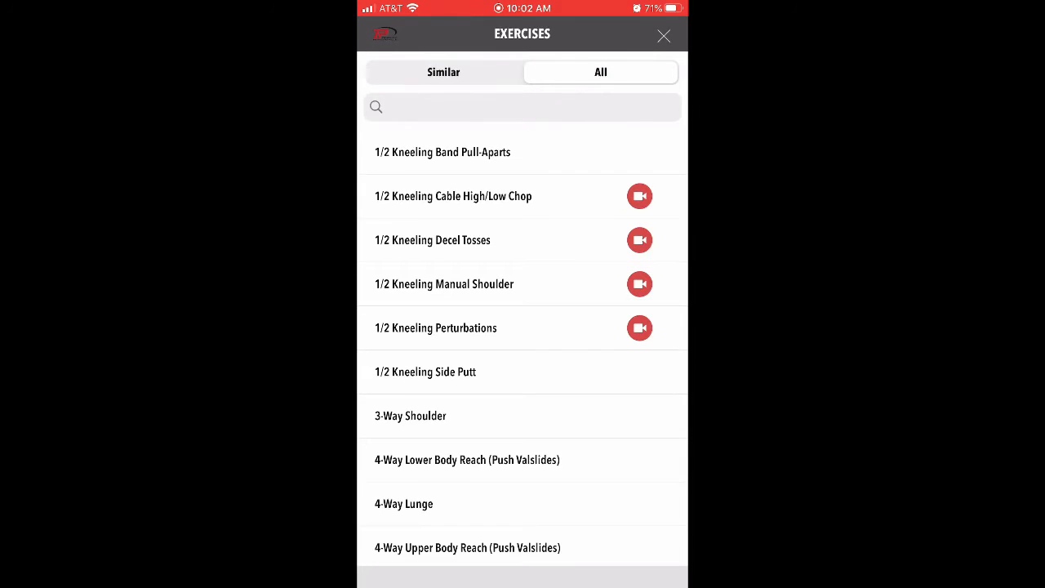
scroll(down, 3)
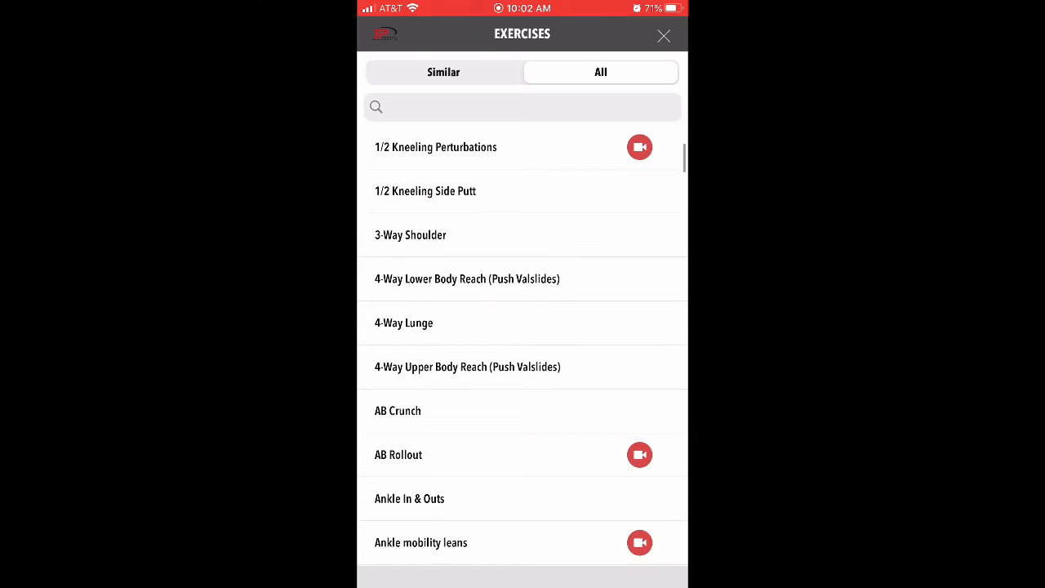
scroll(down, 3)
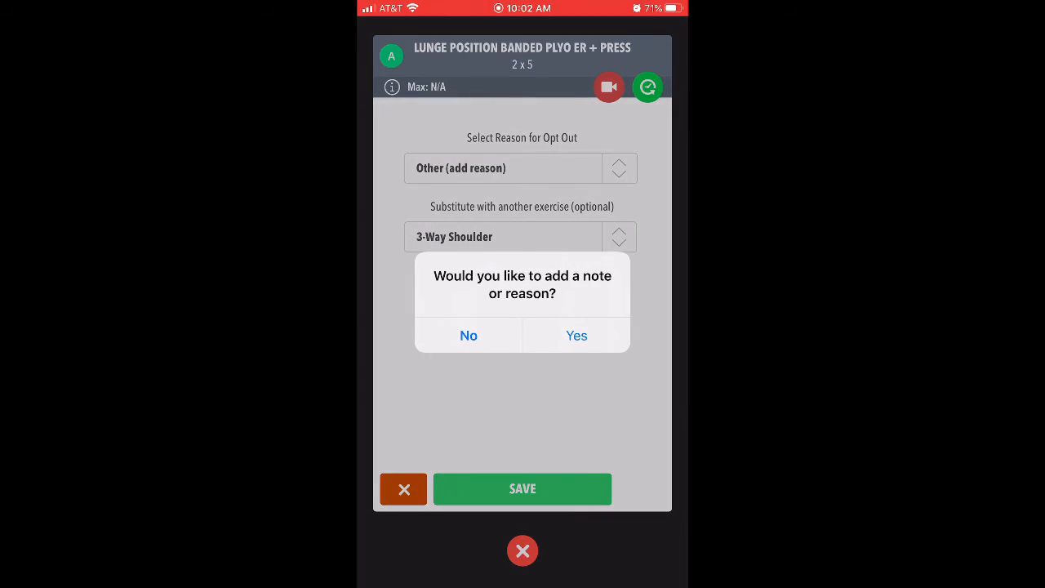
Save the opt-out with substitution and write the journal note 'Check my form please?!!!'.
click(467, 336)
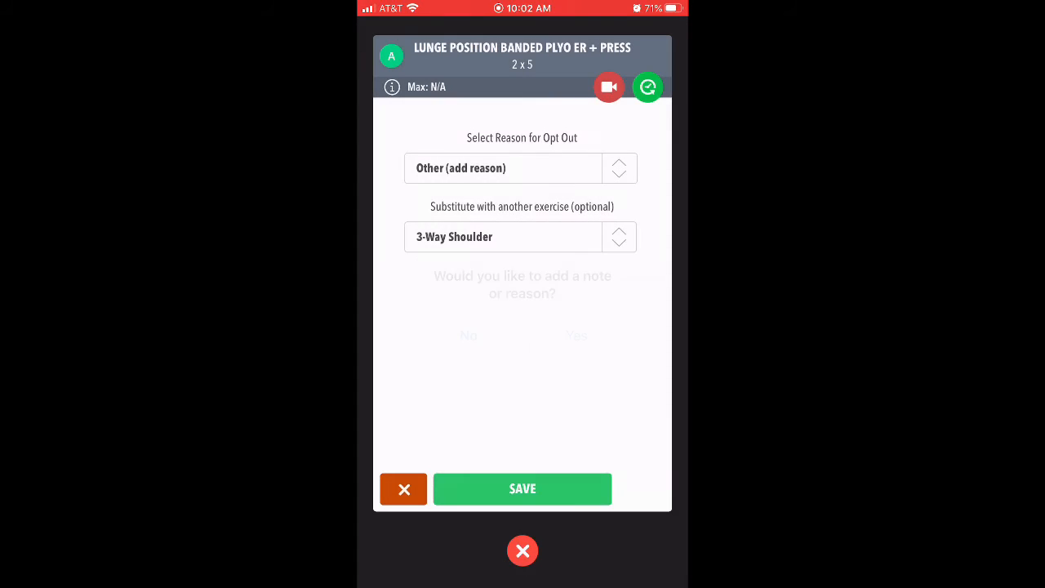
click(522, 489)
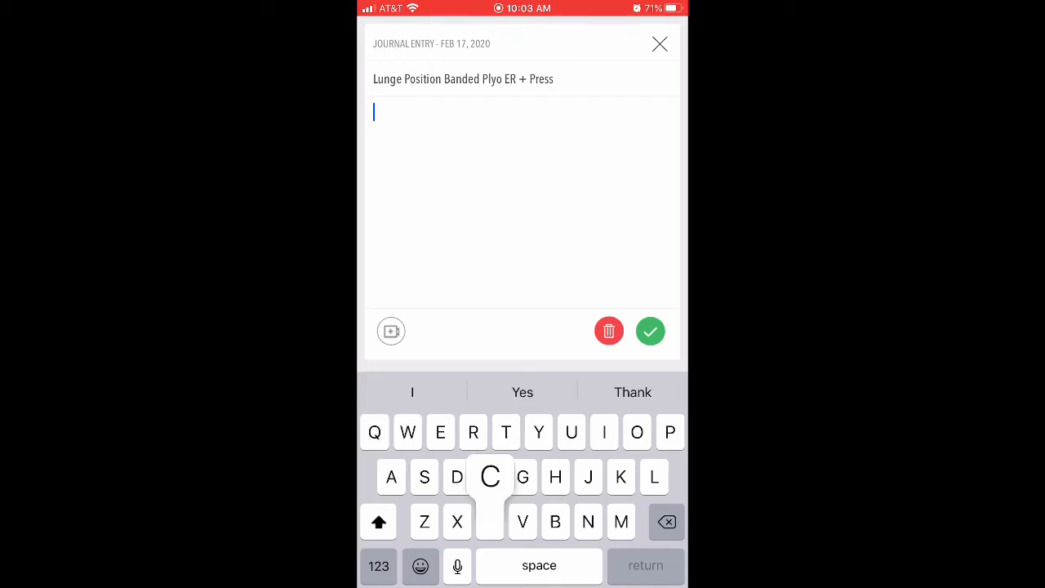
text(Check my form please?!!!)
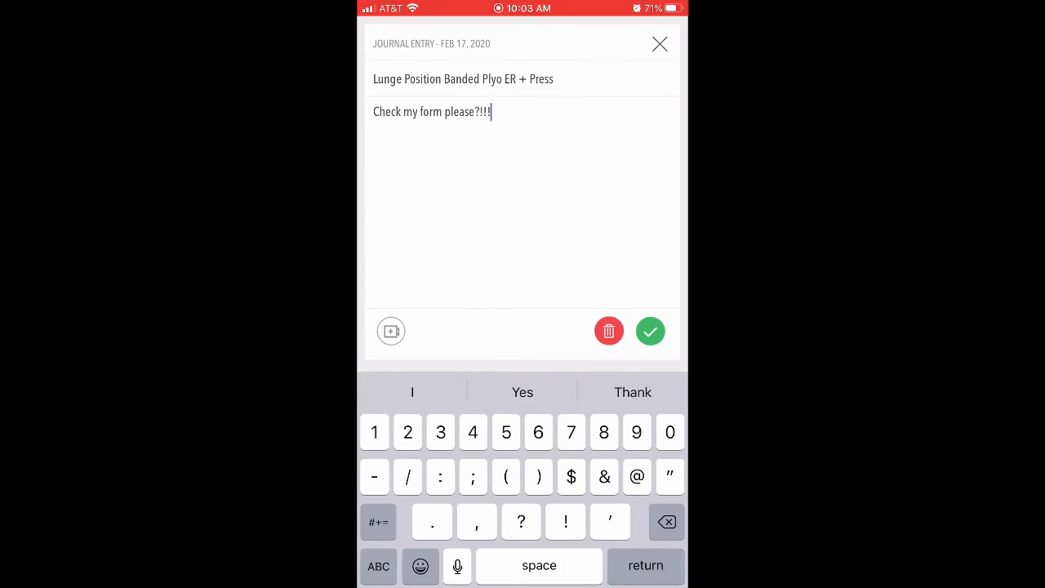
Back out of attaching a video and save the journal note.
click(391, 331)
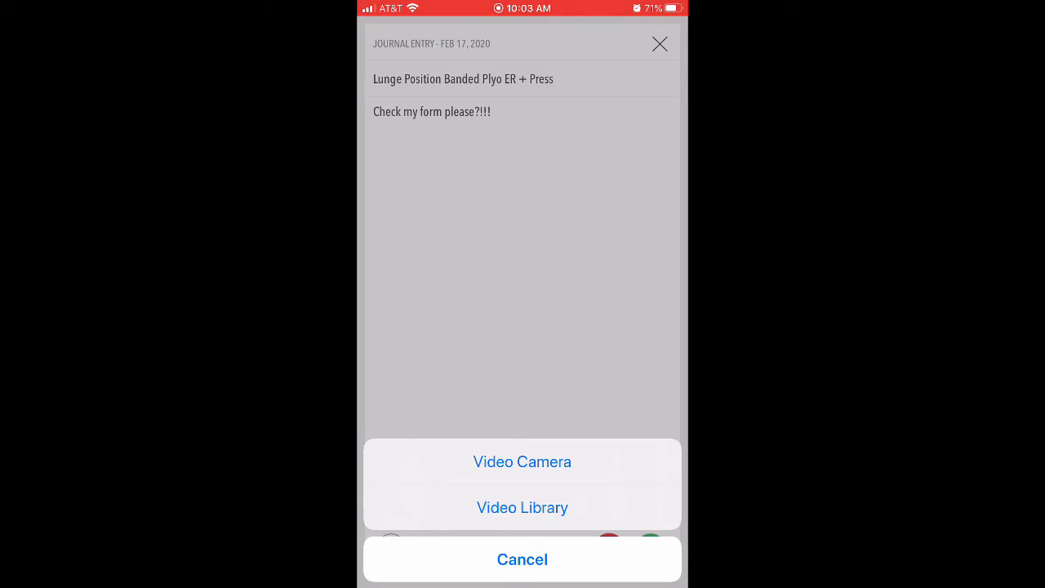
click(521, 559)
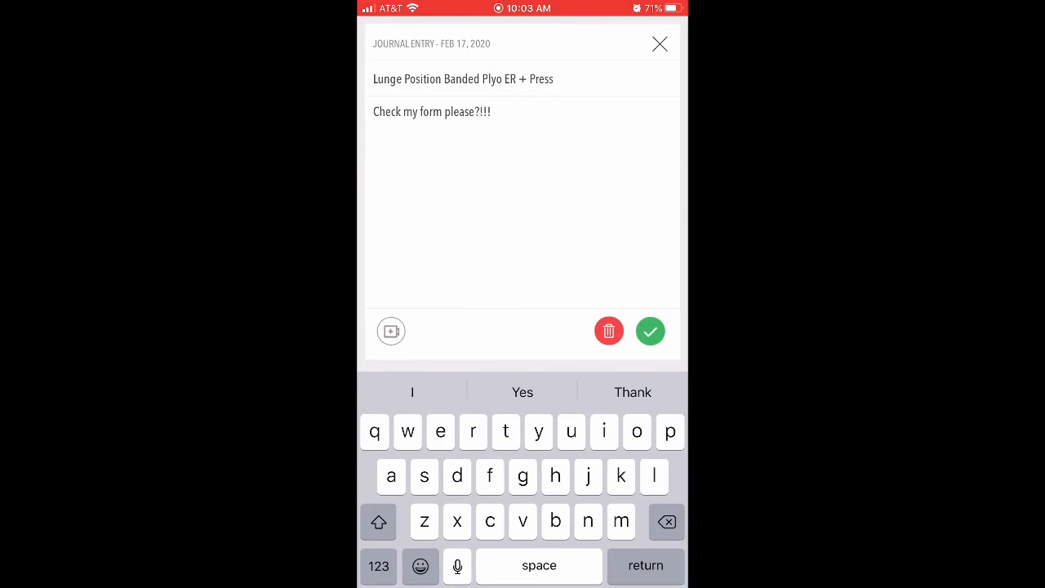
click(650, 330)
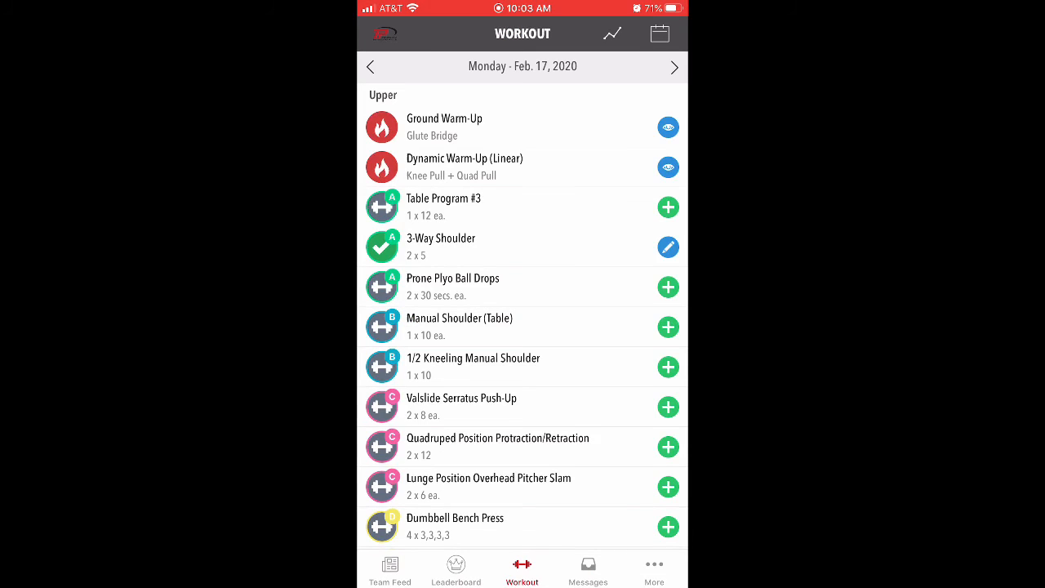
Scroll down the day's workout list to reach Dumbbell Bench Press.
scroll(down, 3)
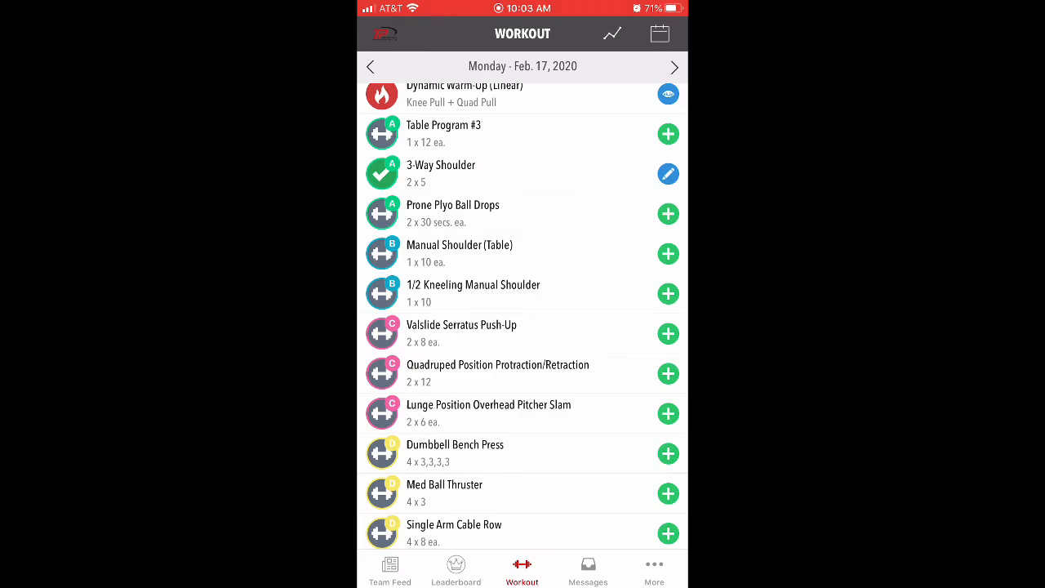
scroll(down, 3)
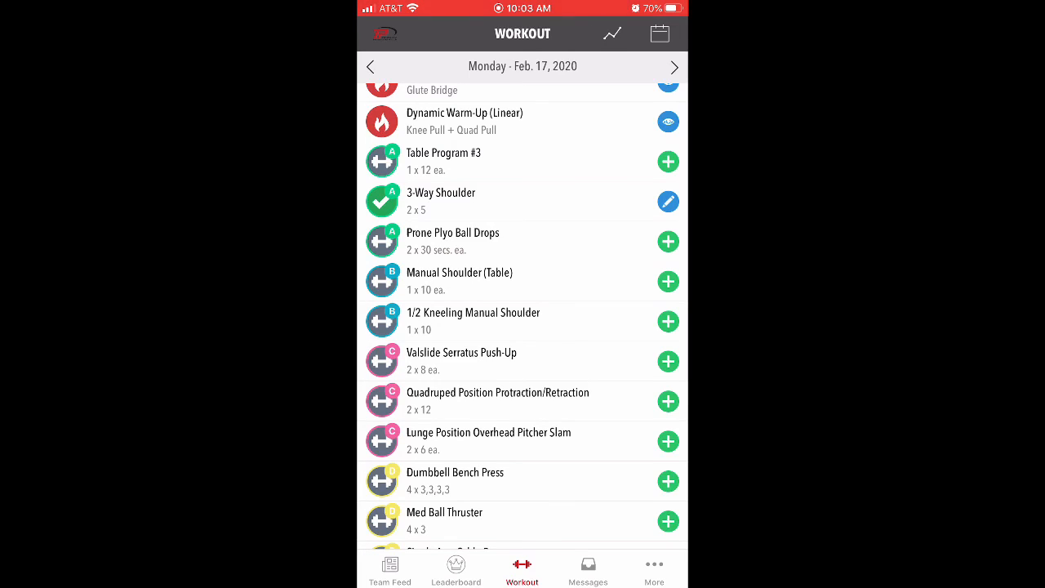
scroll(down, 3)
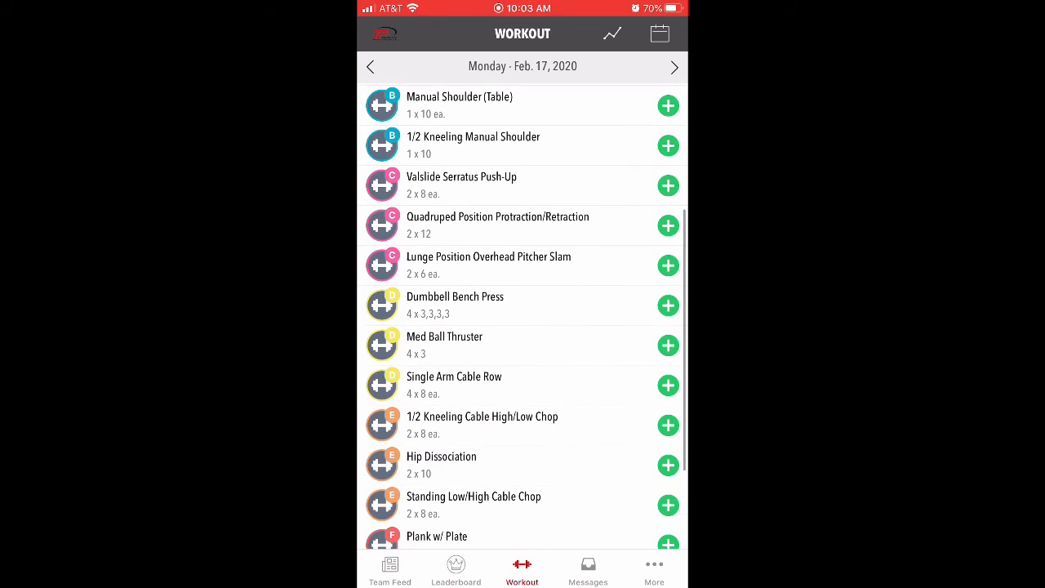
scroll(down, 3)
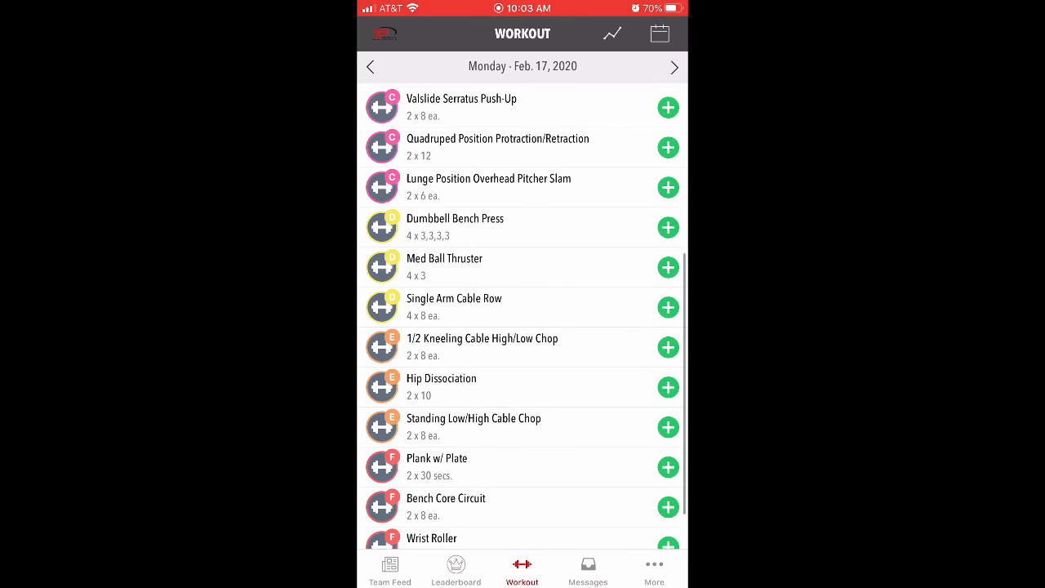
scroll(down, 3)
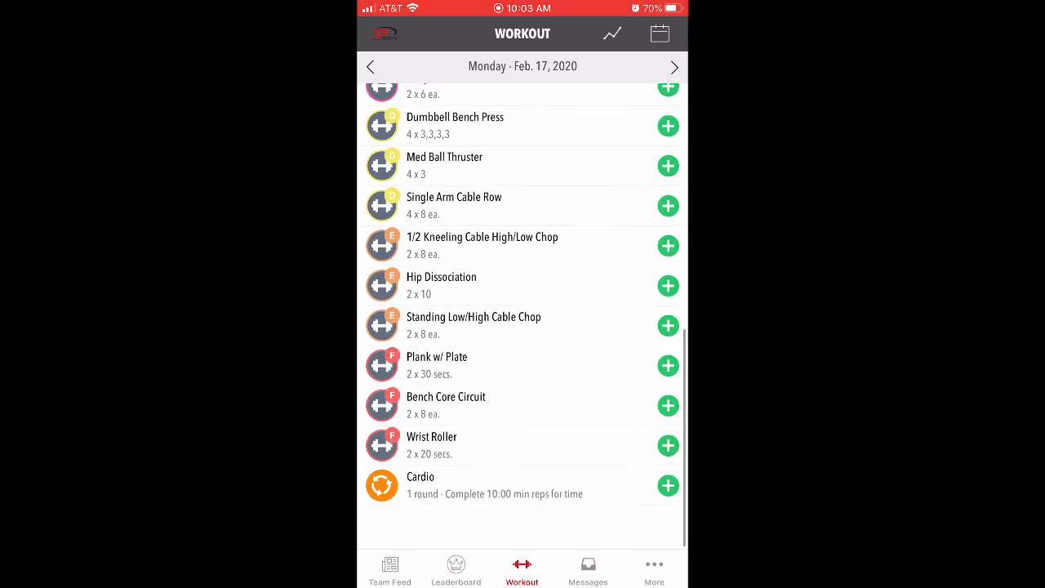
scroll(down, 3)
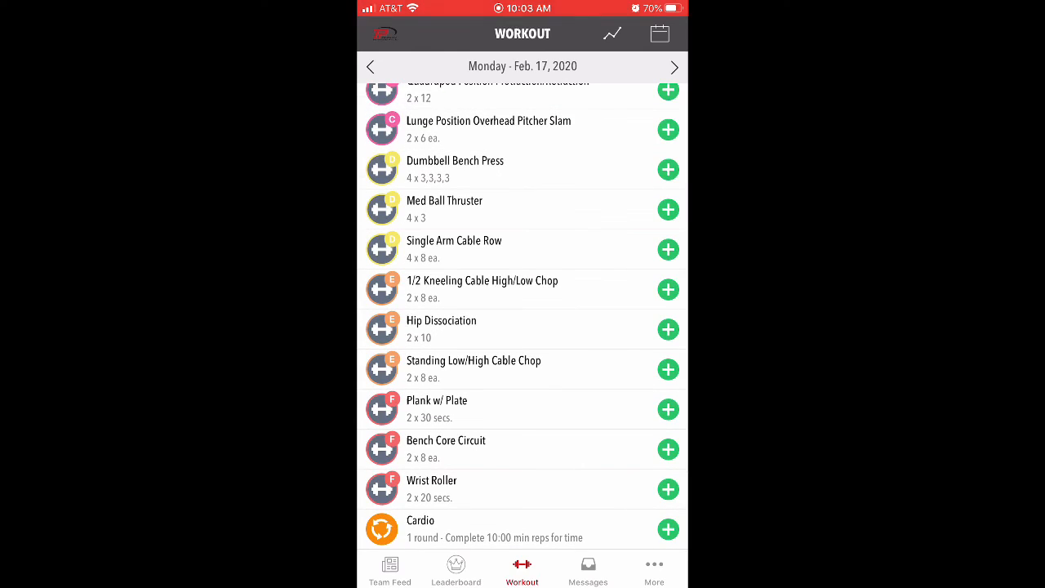
scroll(down, 3)
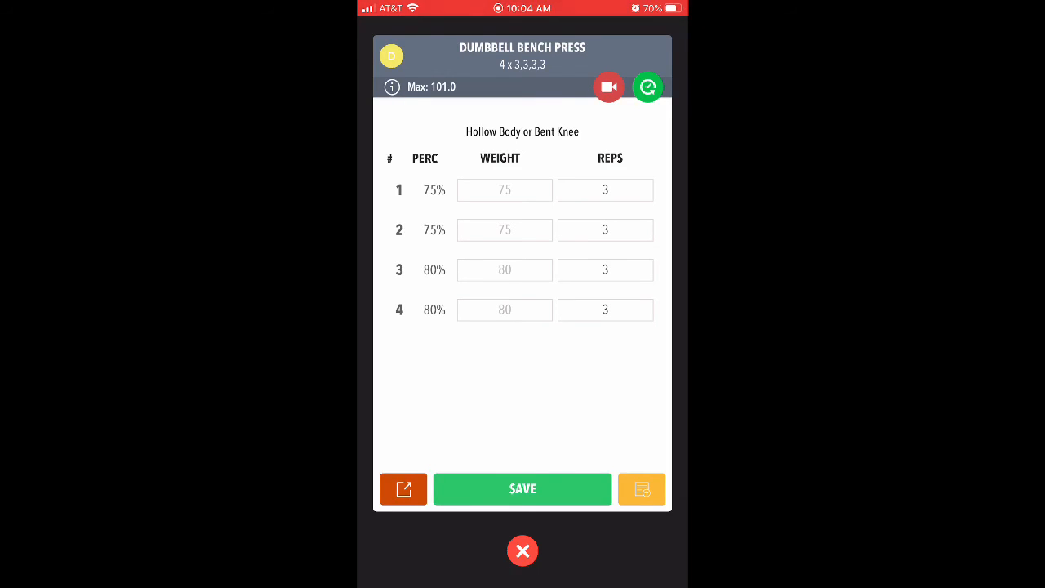
Enter weights 70, 75, 85 and 90 for the four sets and save Dumbbell Bench Press.
click(504, 189)
text(70)
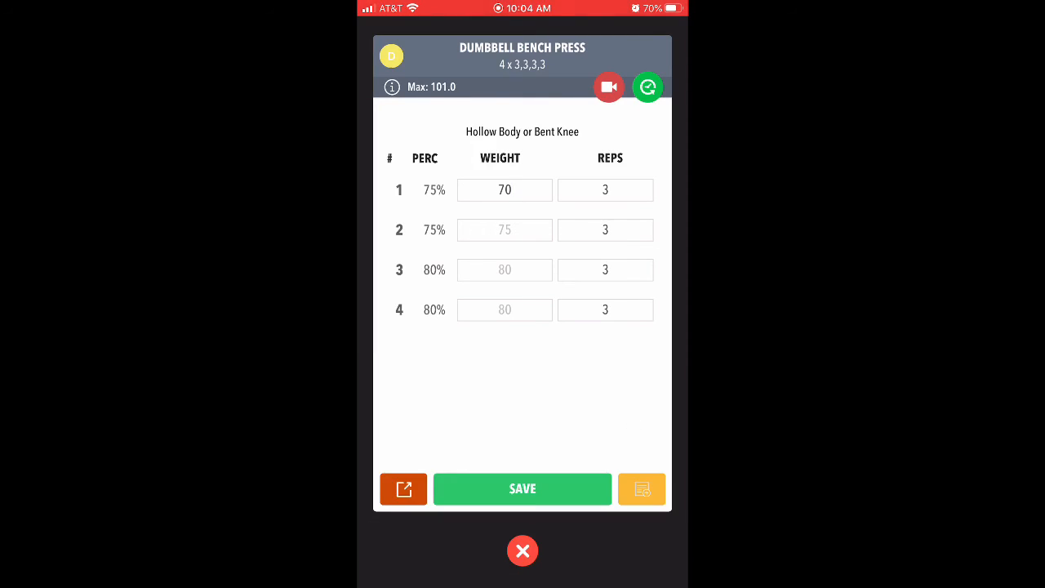
click(504, 230)
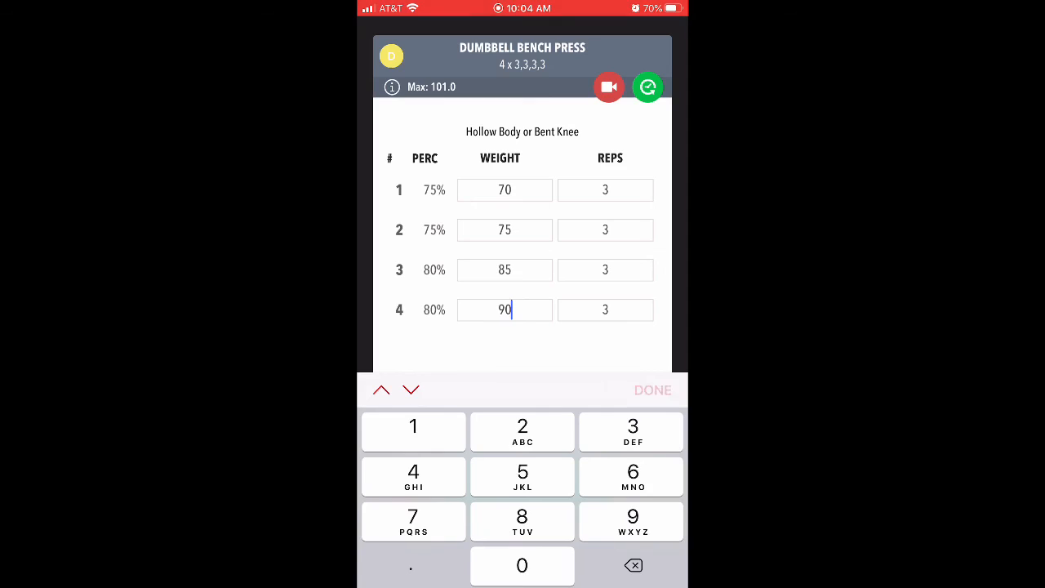
click(651, 390)
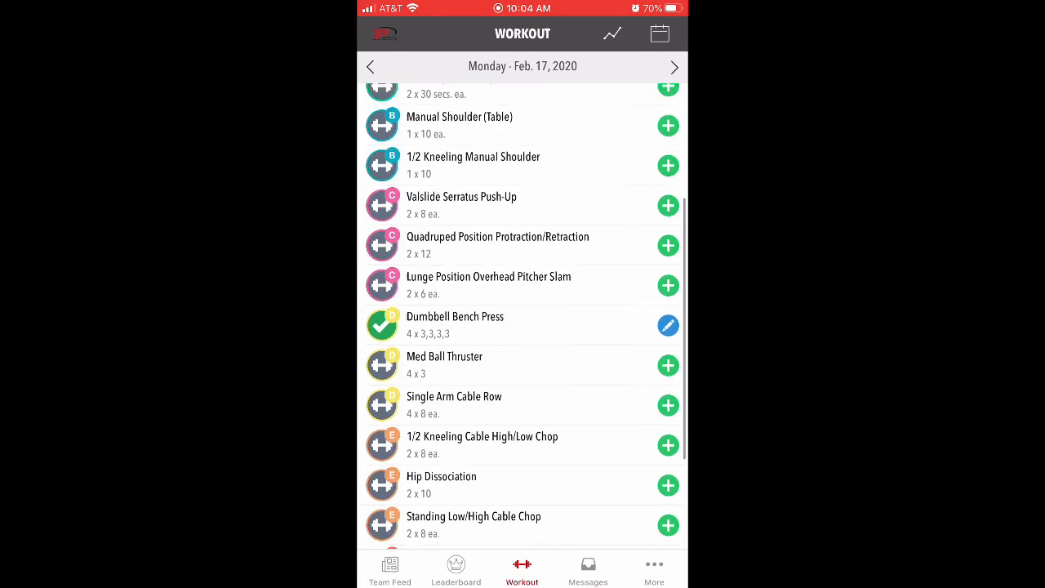
scroll(down, 3)
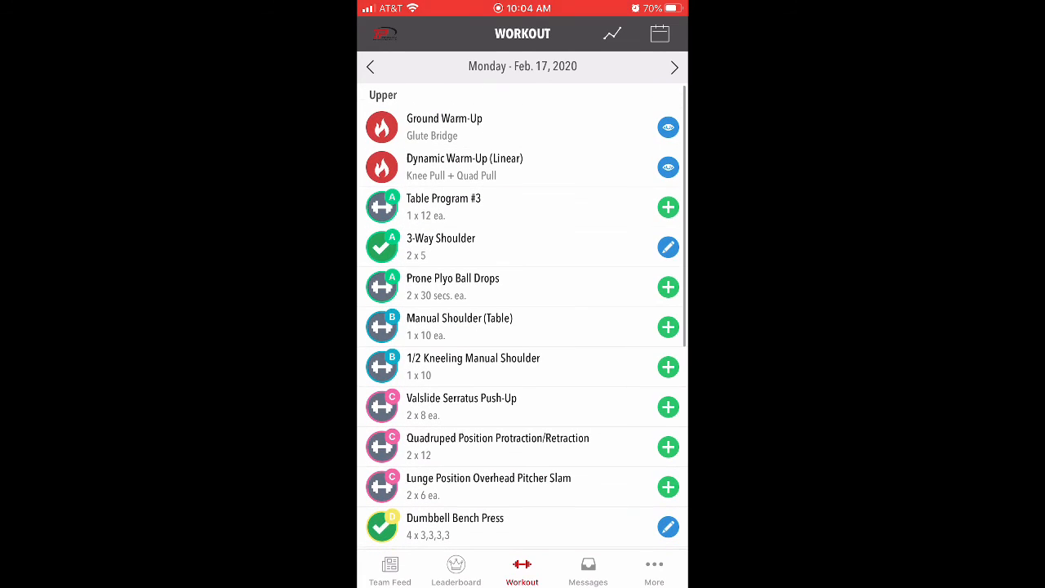
scroll(down, 3)
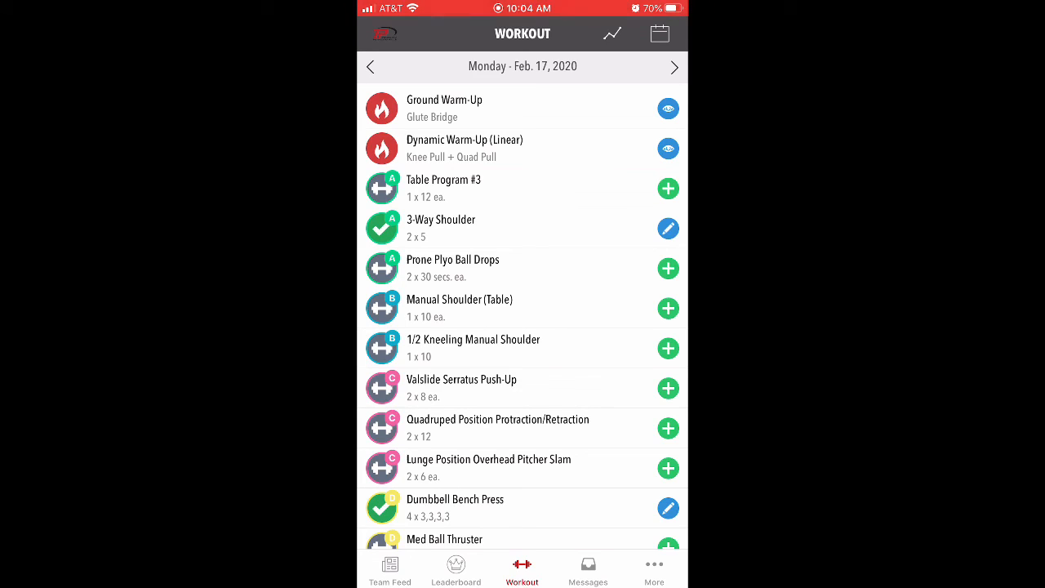
scroll(down, 3)
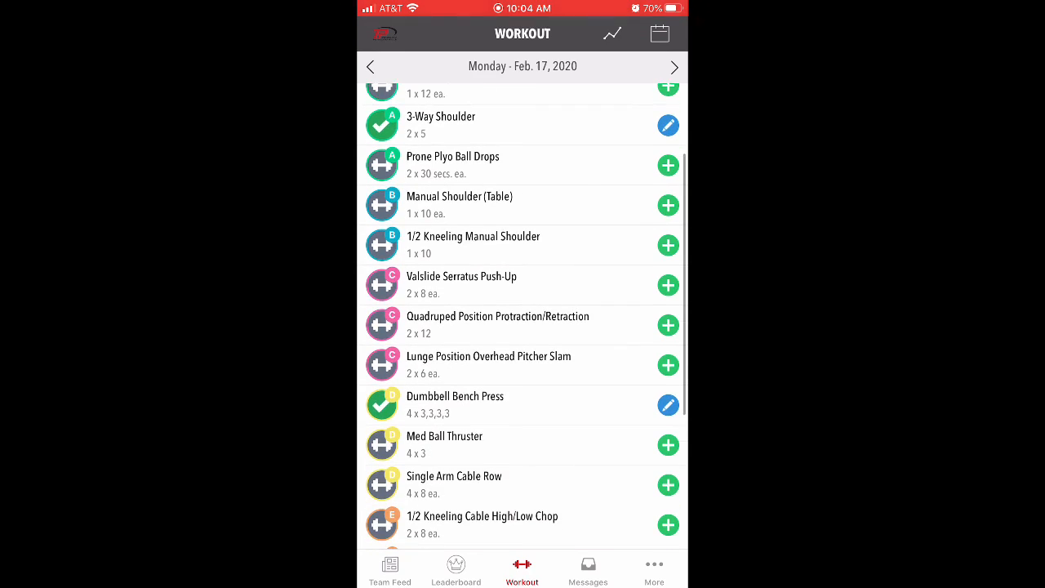
scroll(down, 3)
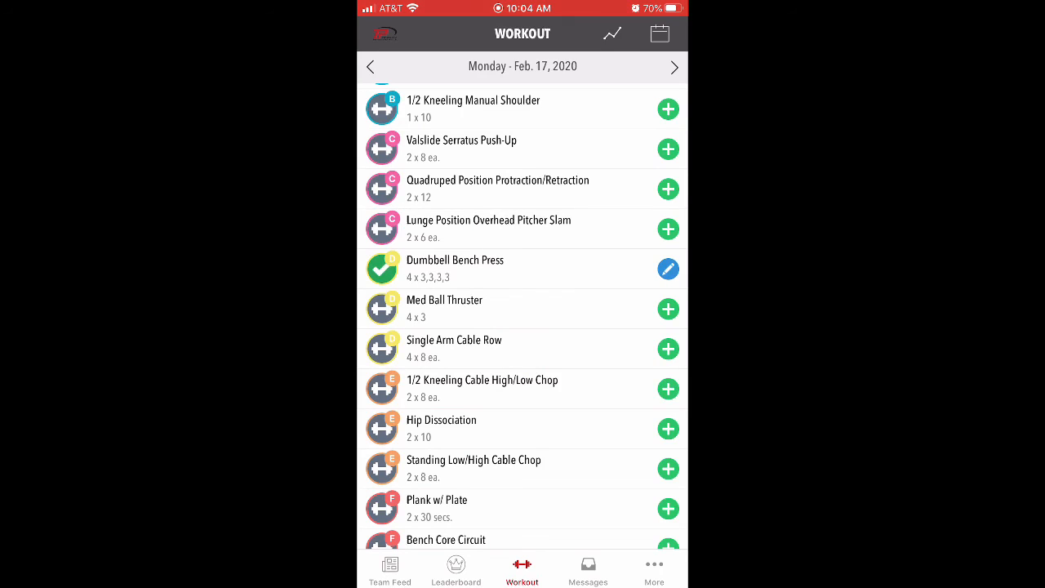